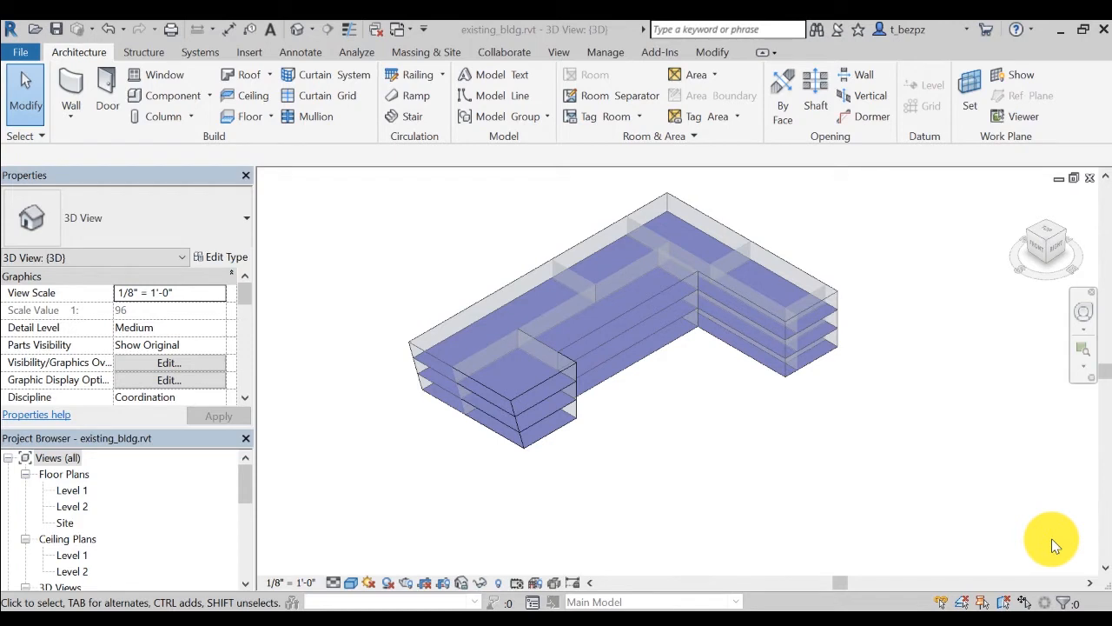
mouse_move(699, 184)
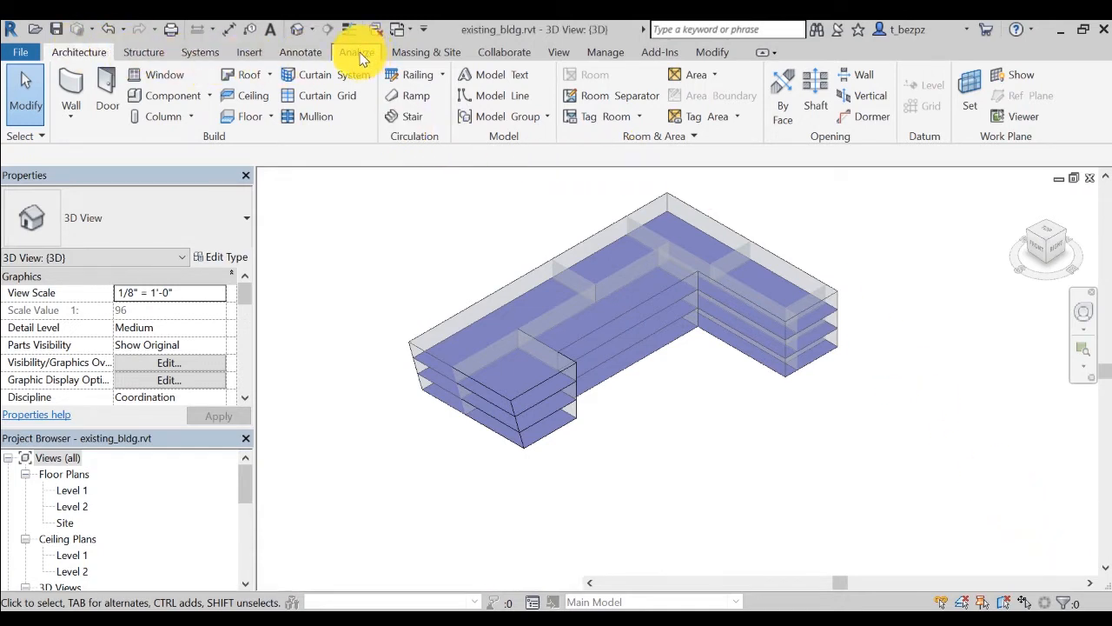
Step: Set the Building Type to Office in the advanced energy options and confirm
left_click(354, 52)
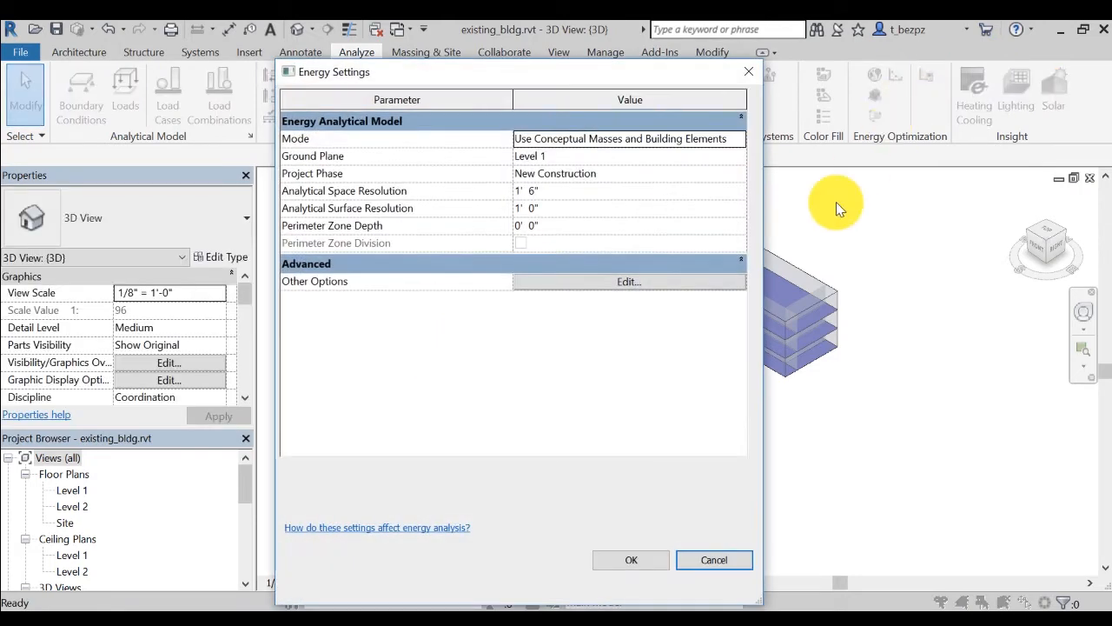
left_click(629, 282)
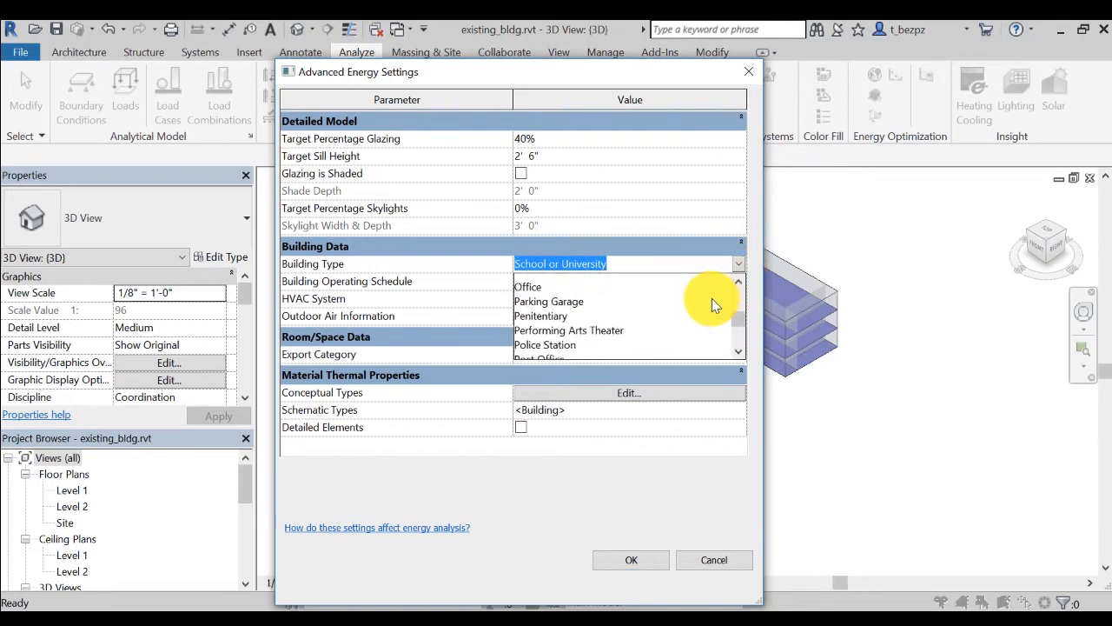
left_click(529, 287)
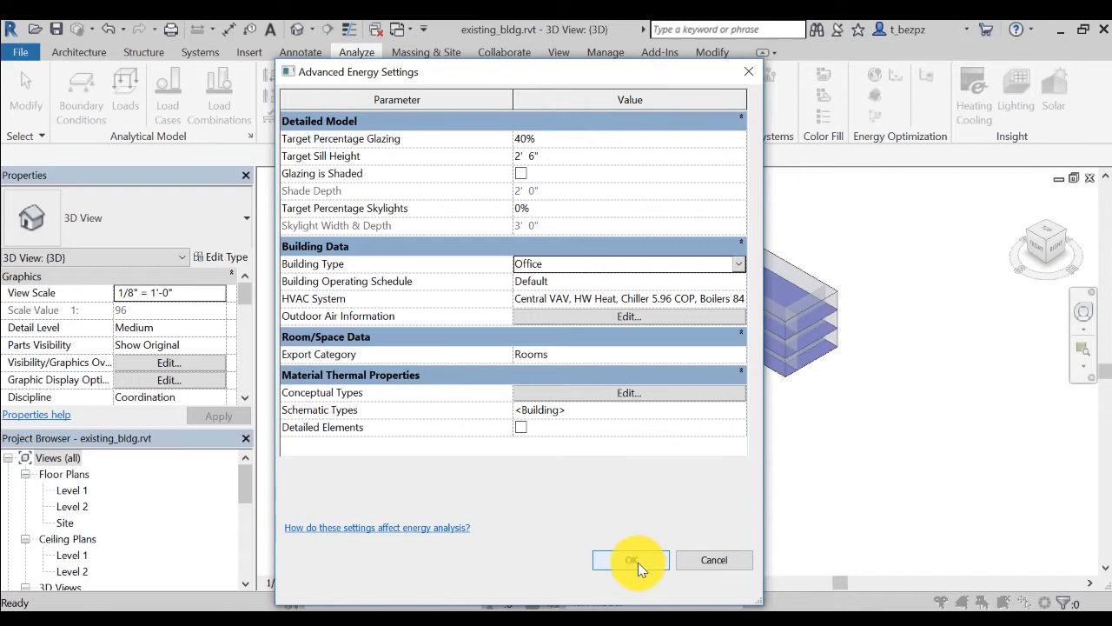
left_click(630, 560)
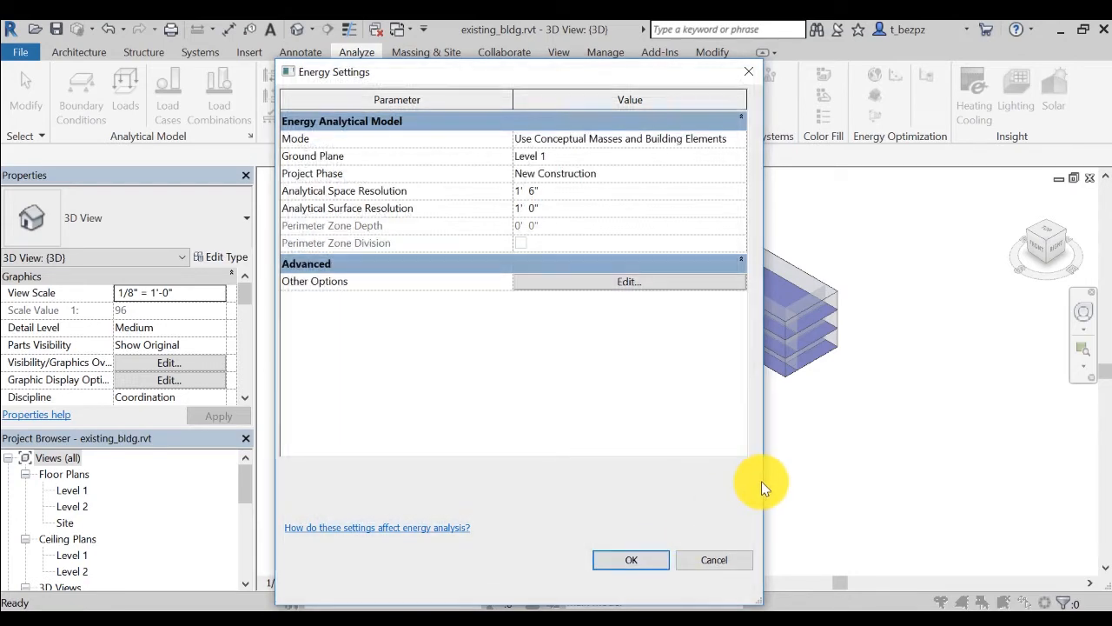
Step: Accept and close the Energy Settings dialog
left_click(631, 559)
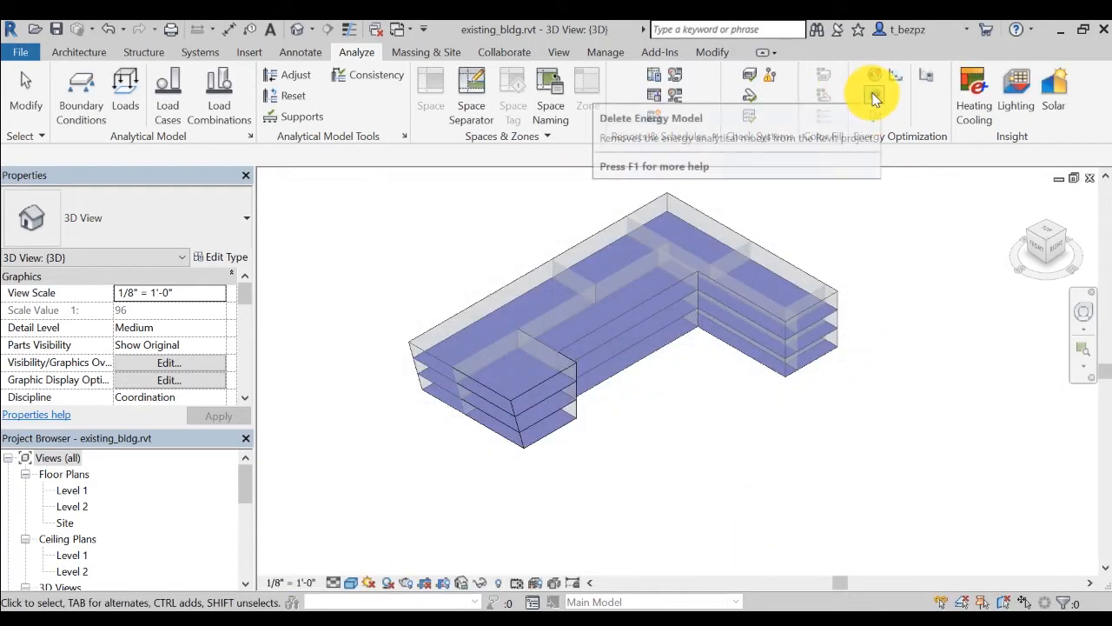
mouse_move(921, 260)
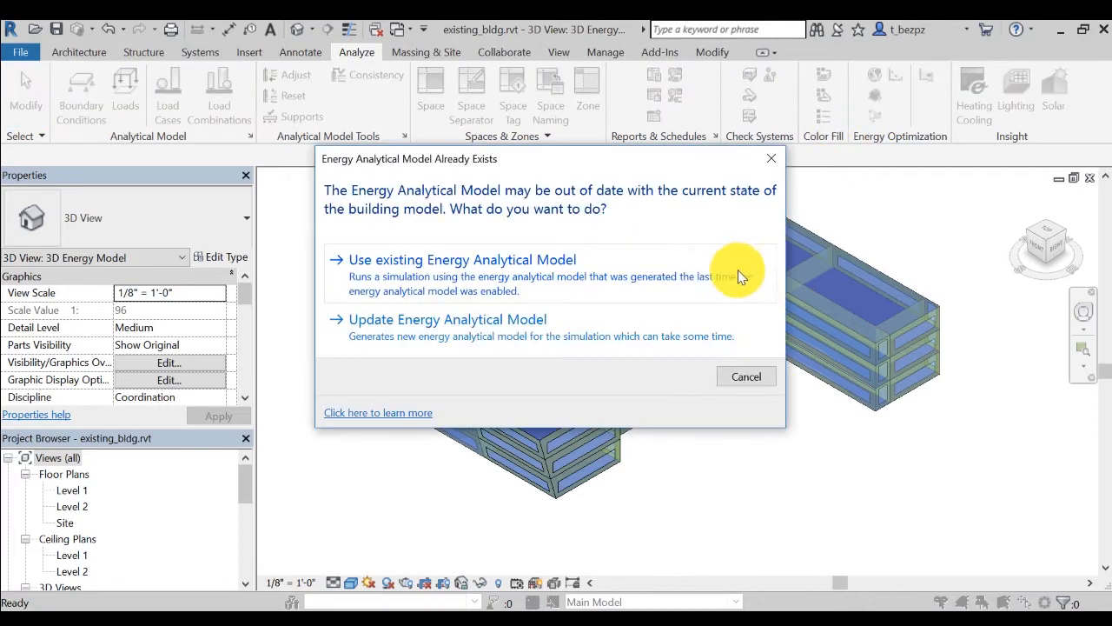
mouse_move(651, 268)
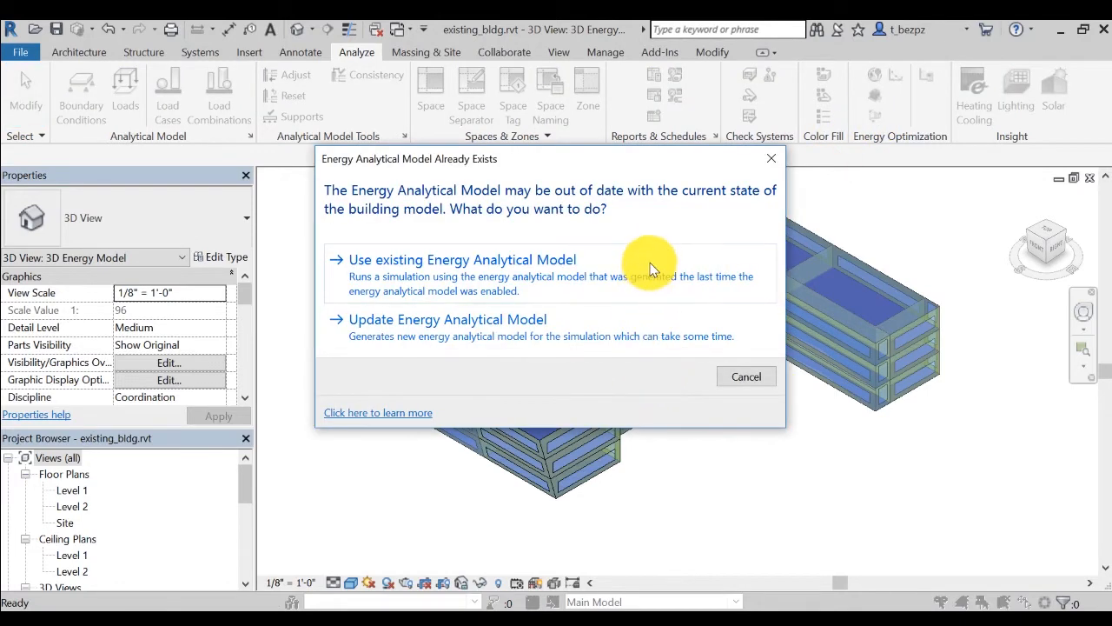
Step: Run the simulation with the existing energy model, then go to the Insights gallery
left_click(462, 259)
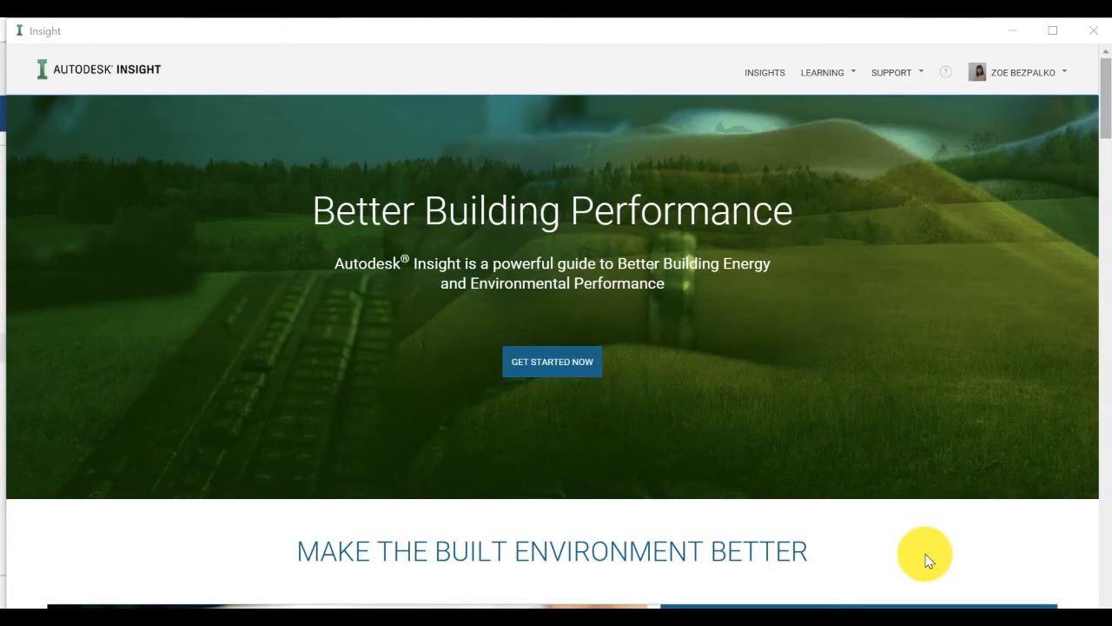
mouse_move(765, 73)
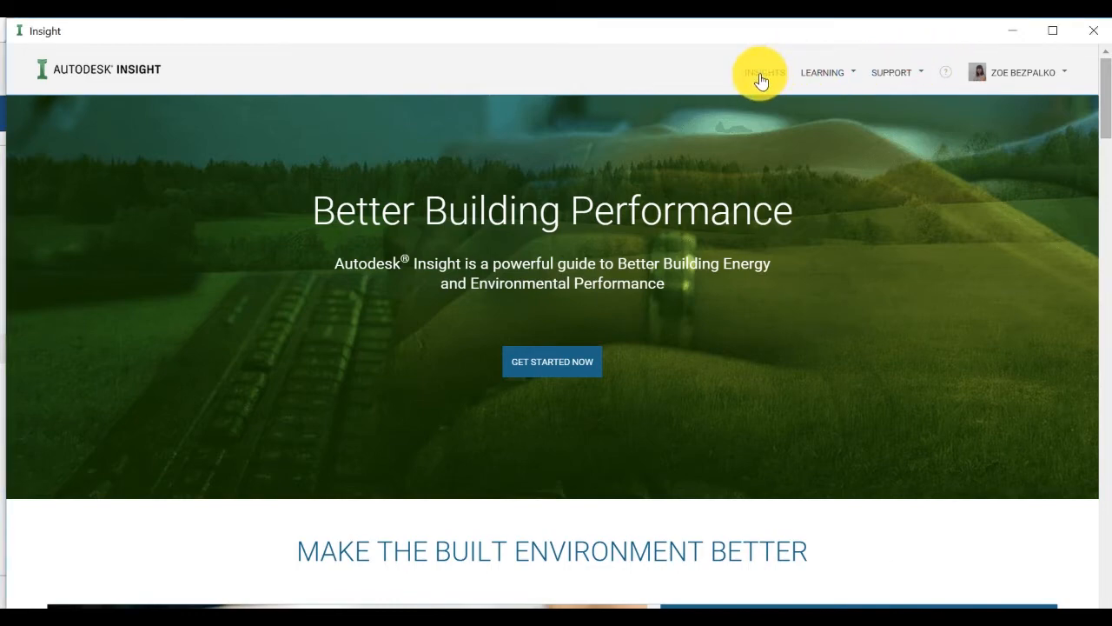
left_click(763, 73)
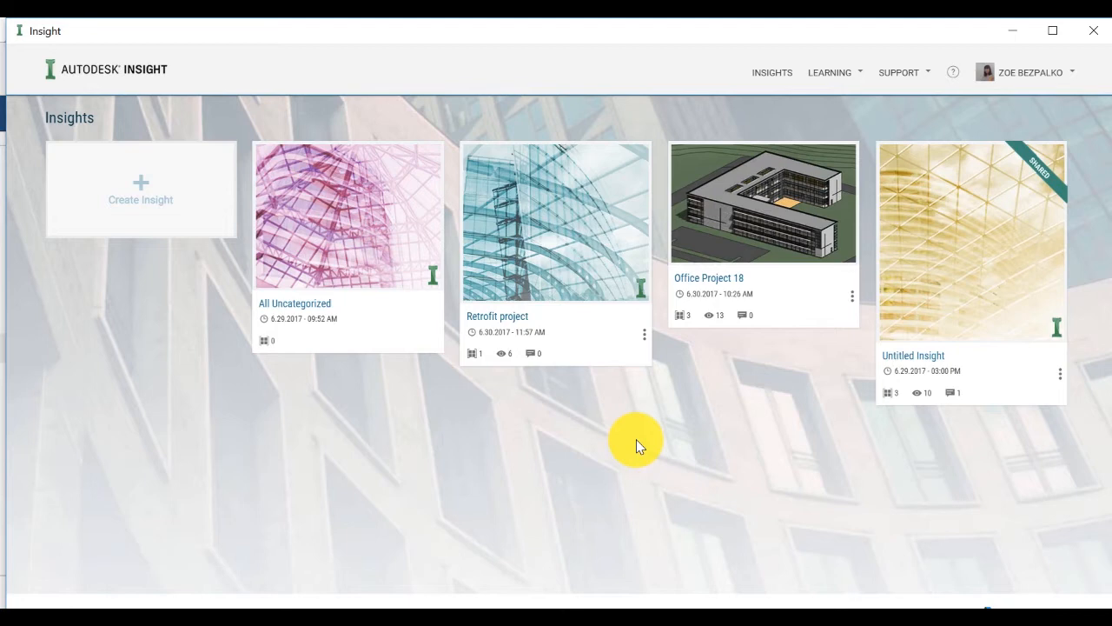
mouse_move(577, 243)
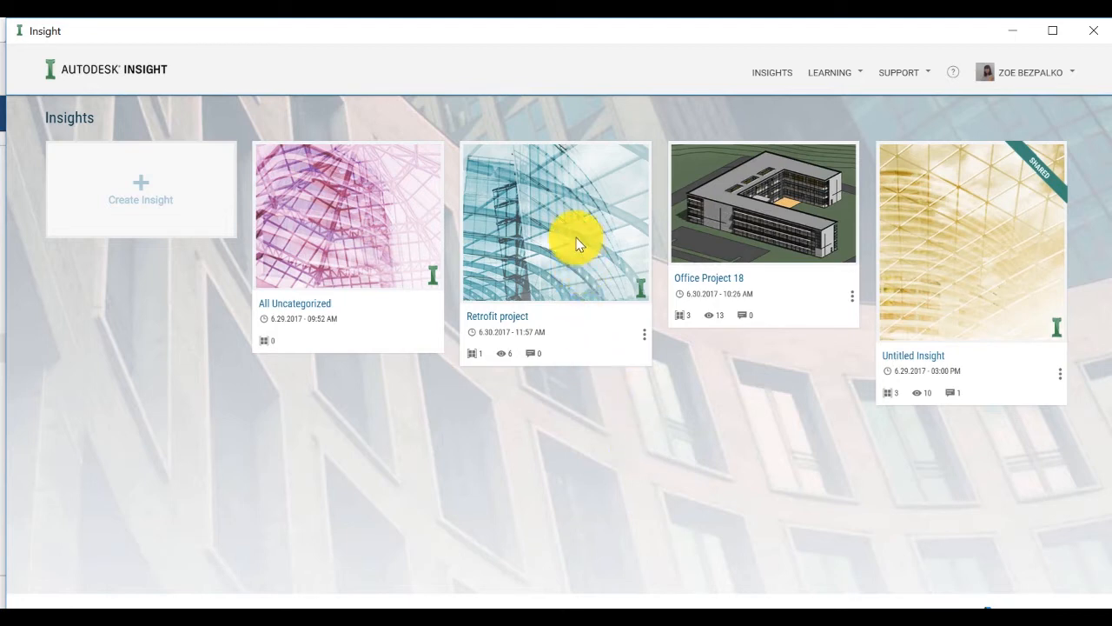
Step: Open the Retrofit project settings and apply USD utility rates 0.1179/kWh and 0.8025/therm
left_click(556, 222)
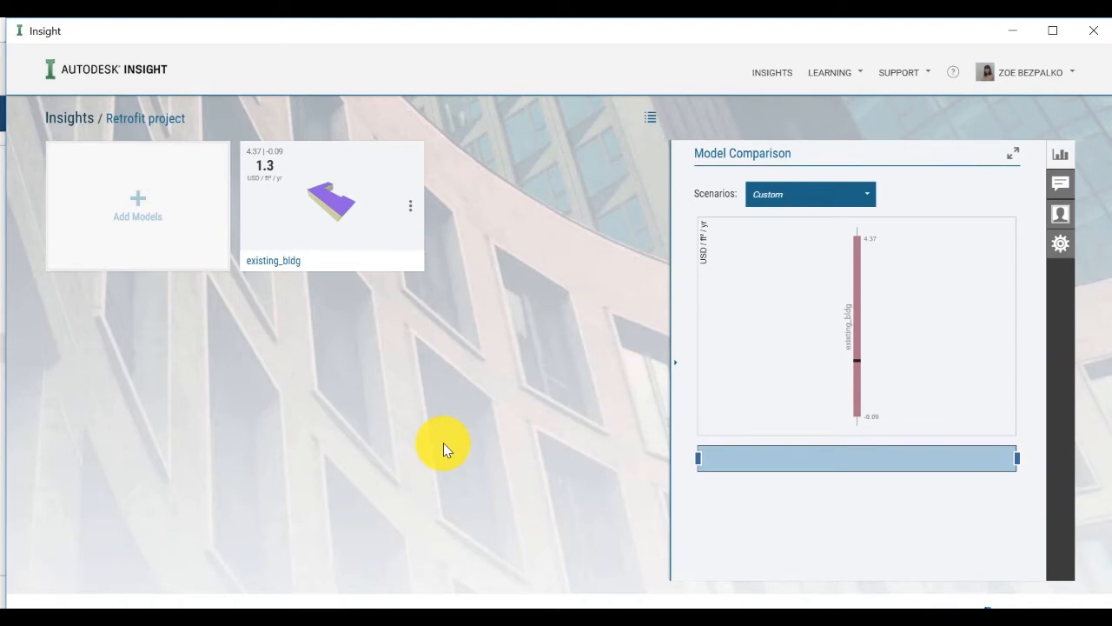
mouse_move(449, 422)
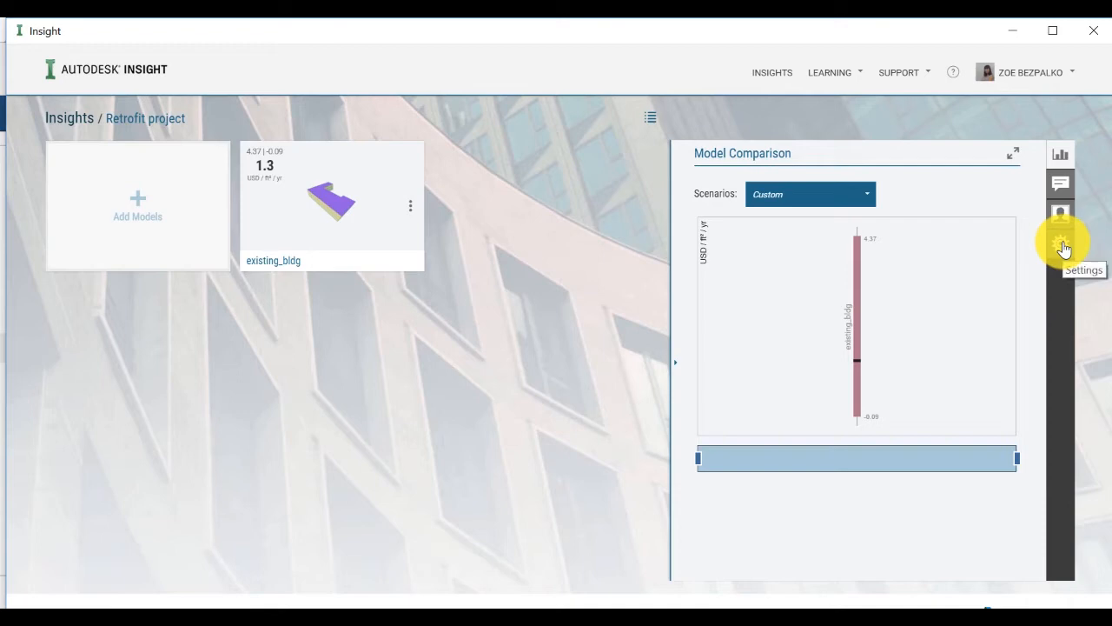
left_click(1060, 215)
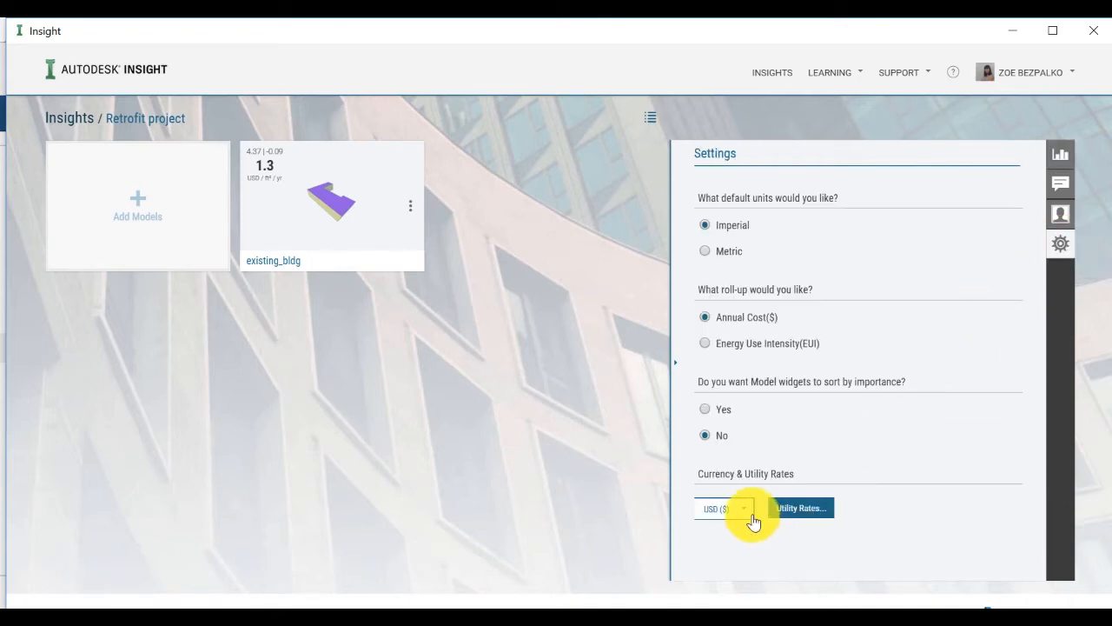
left_click(744, 508)
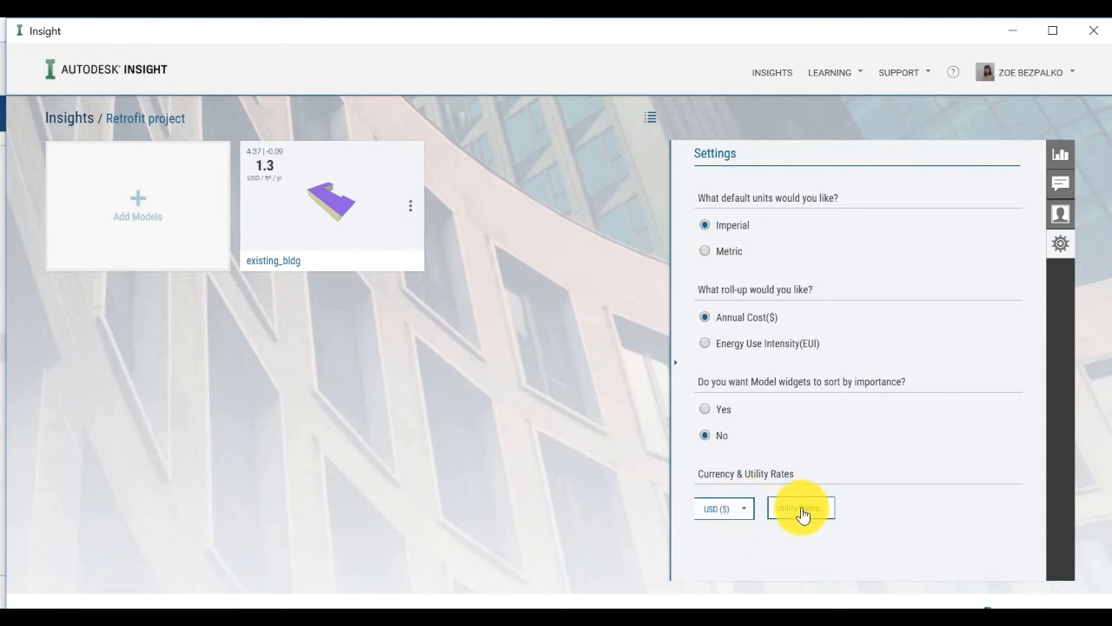
left_click(799, 508)
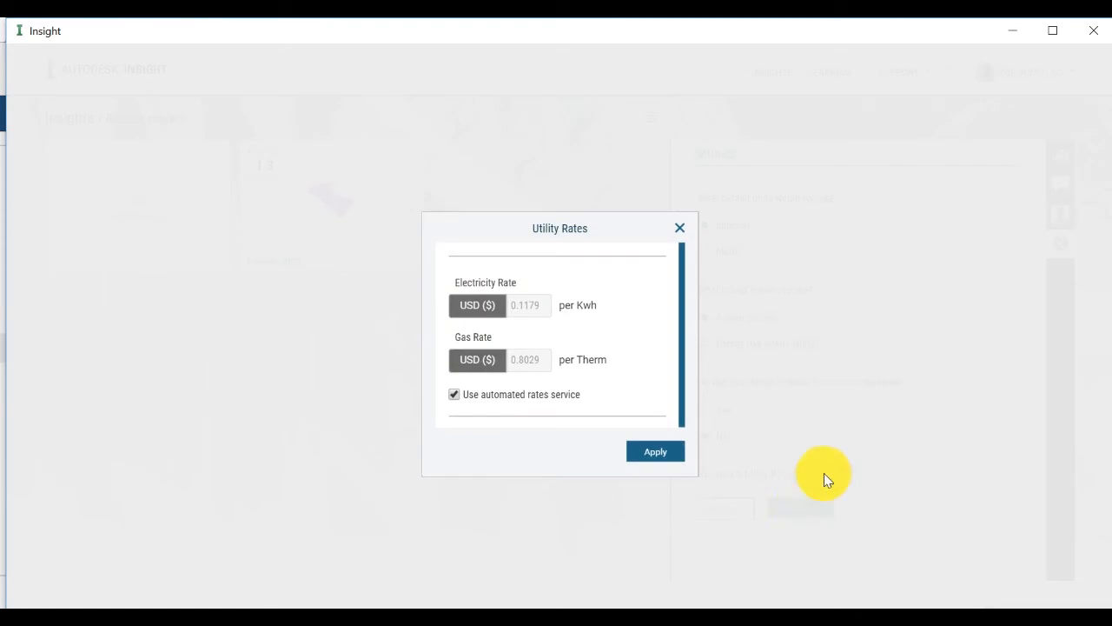
mouse_move(703, 483)
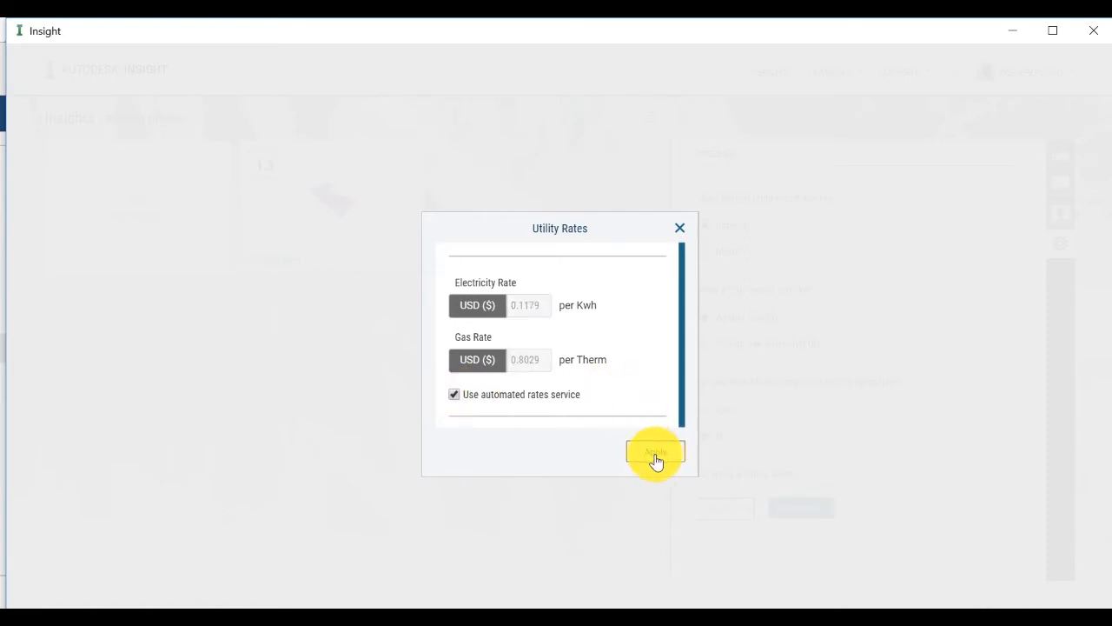
left_click(654, 452)
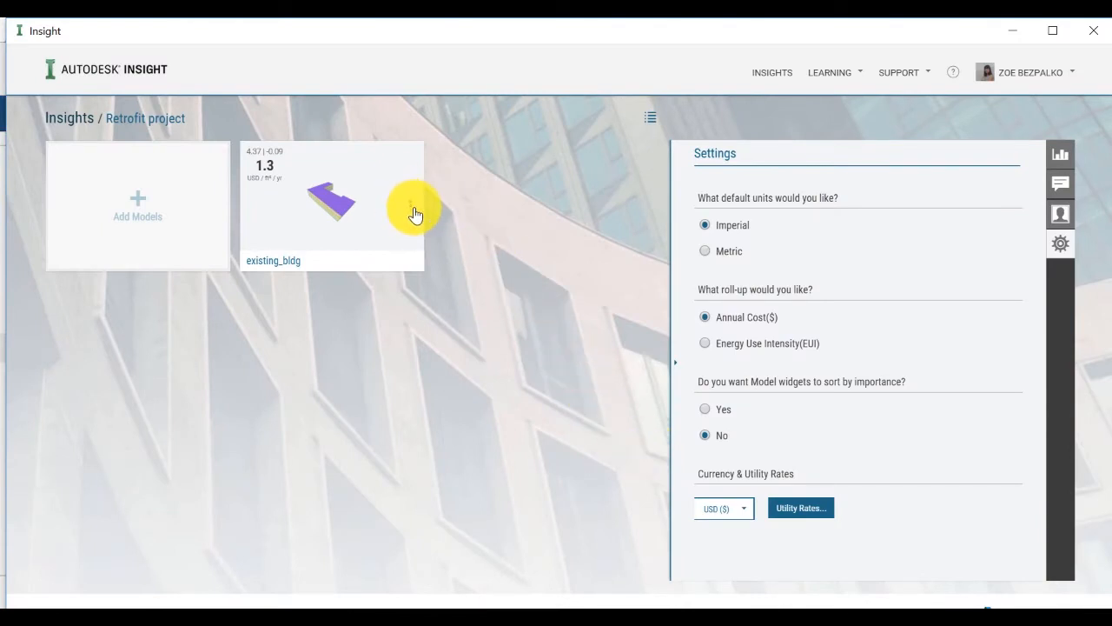
Step: Start a Building Retrofit Analysis for existing_bldg covering 7/31/2015–7/31/2016
left_click(417, 212)
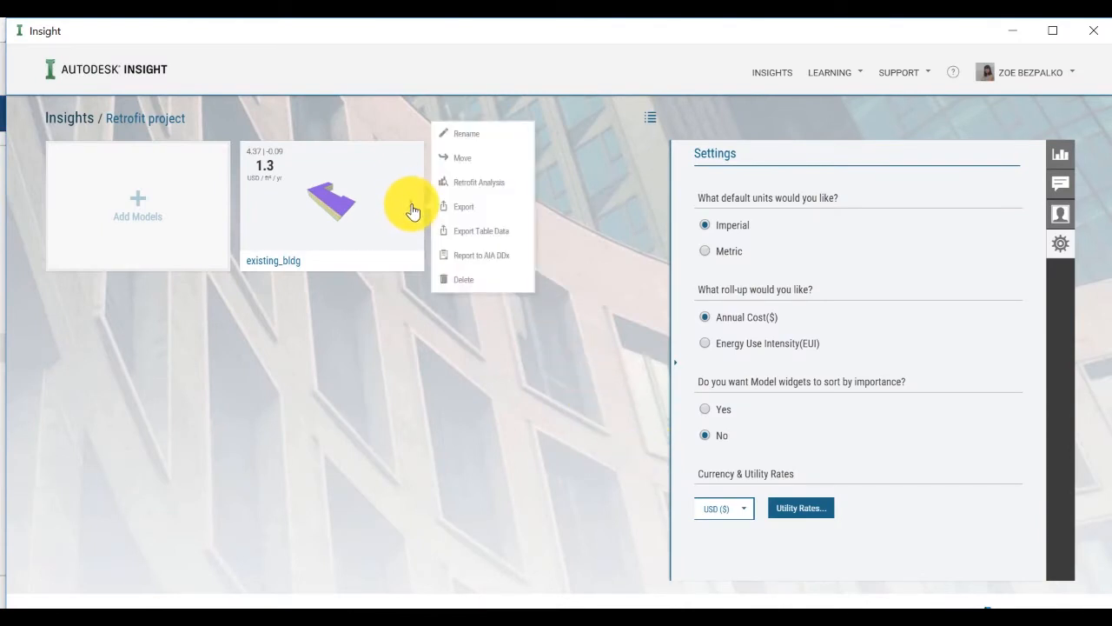
mouse_move(478, 183)
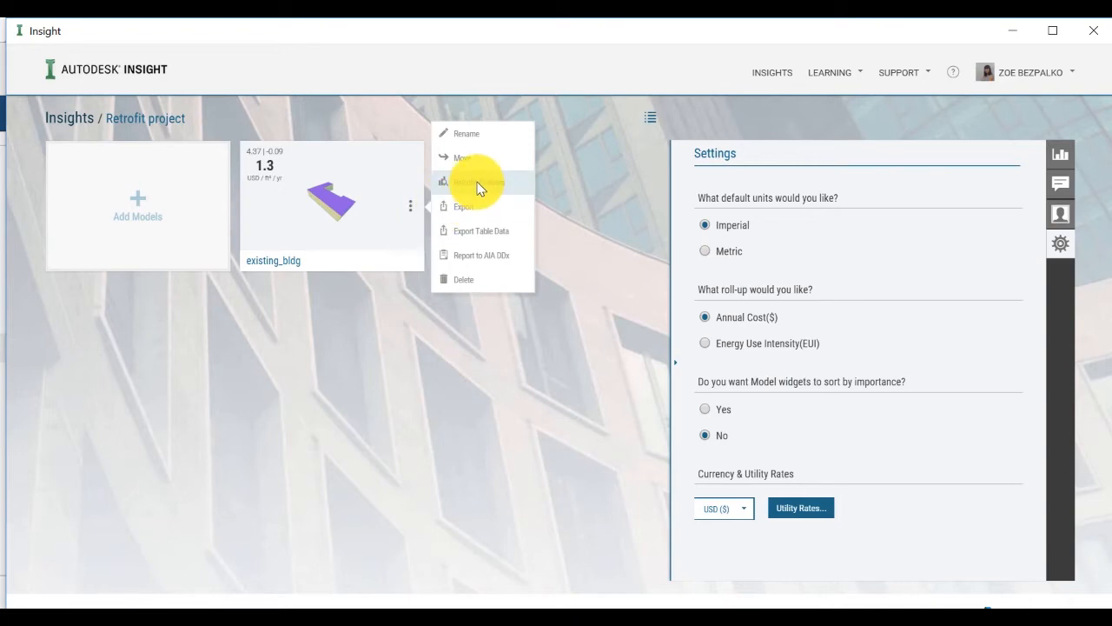
left_click(477, 182)
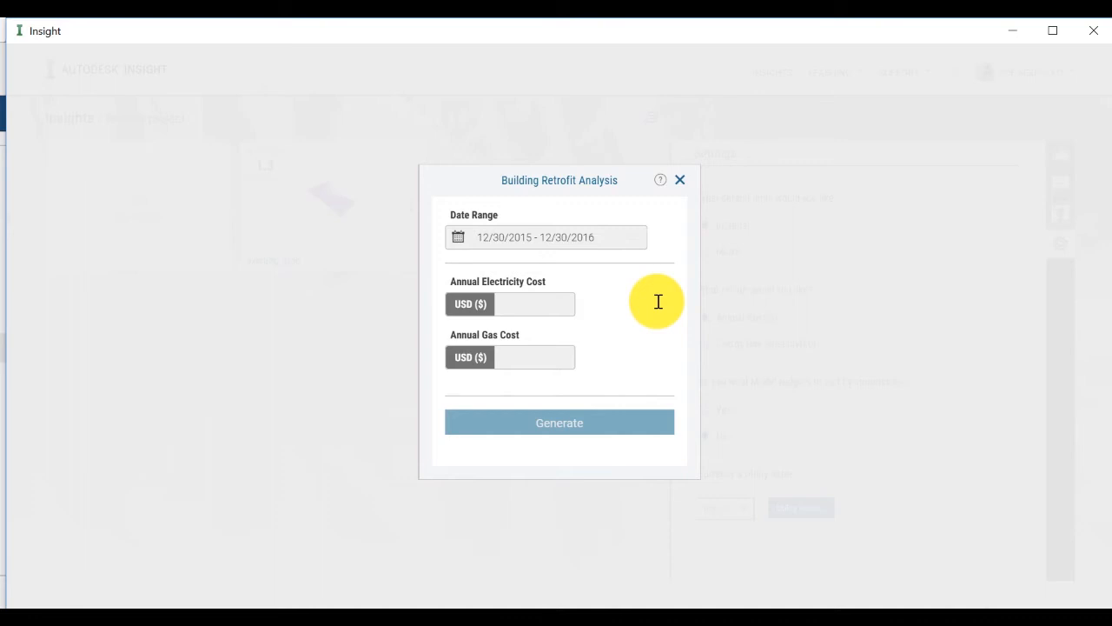
mouse_move(518, 226)
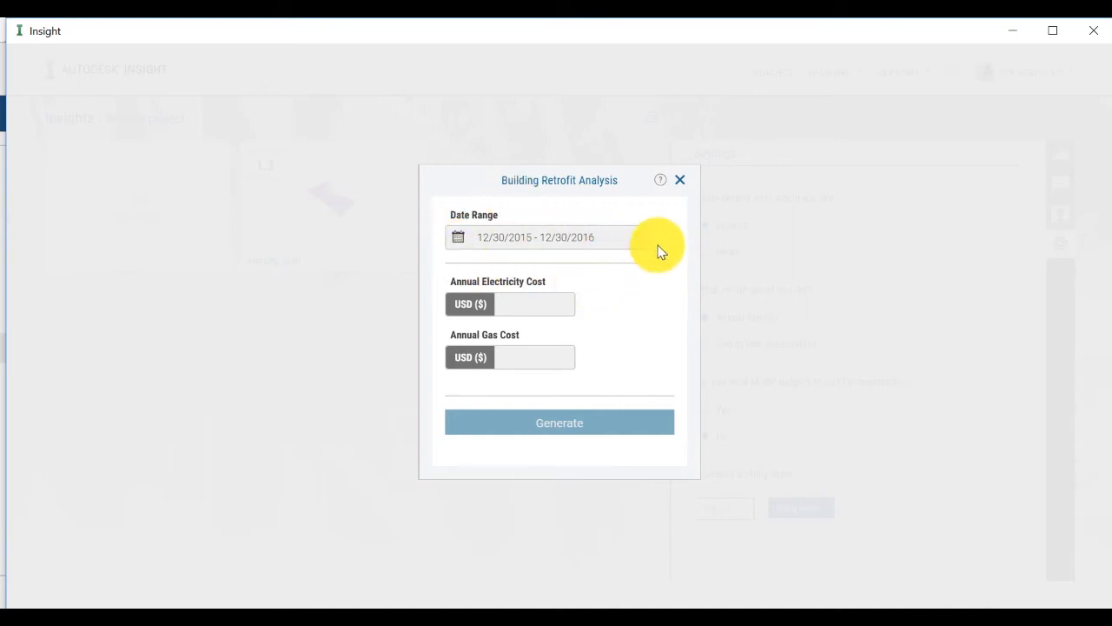
mouse_move(646, 282)
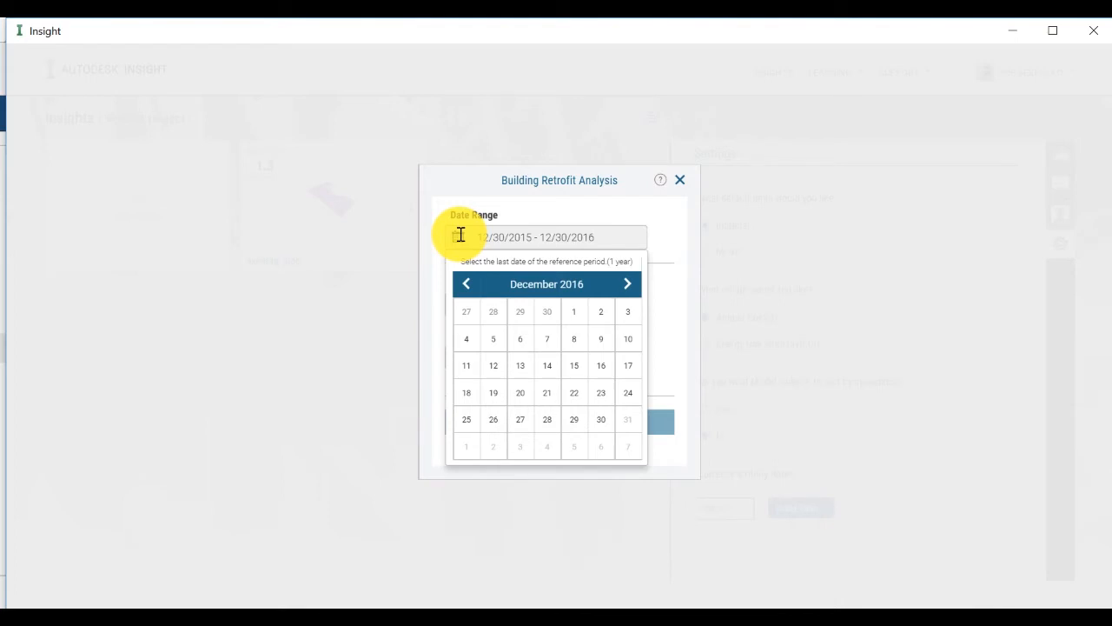
left_click(466, 283)
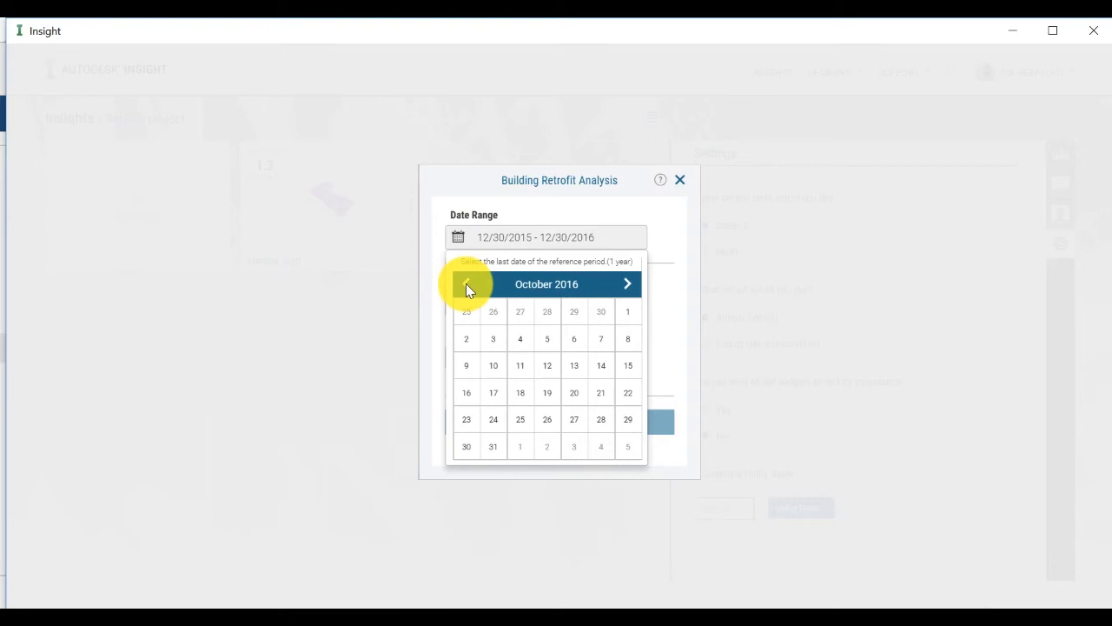
left_click(465, 285)
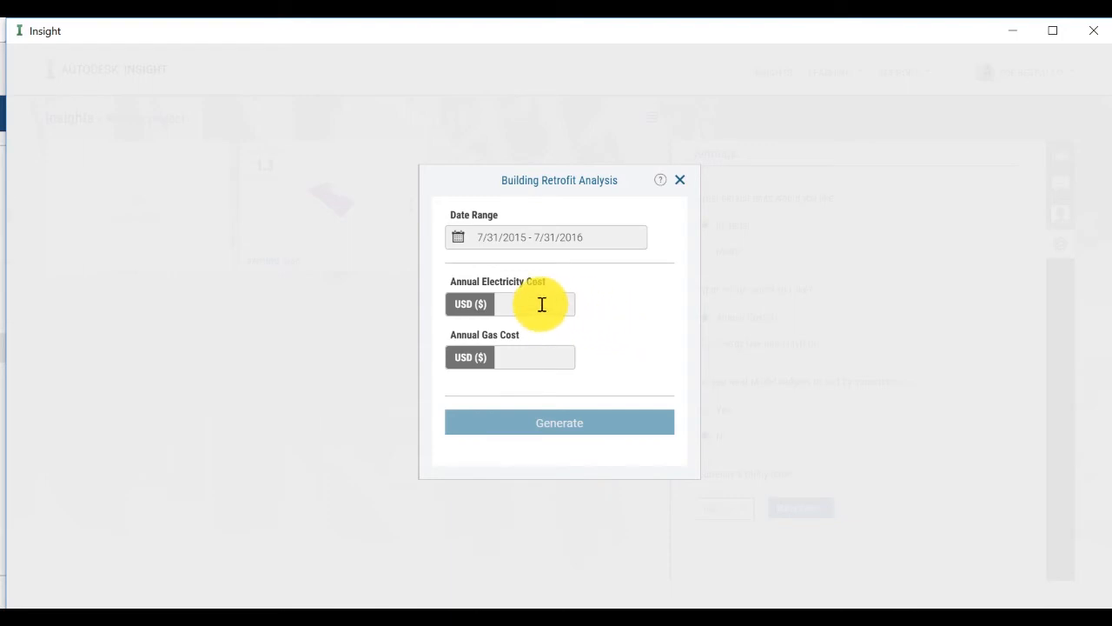
Step: Enter 75000 USD electricity and 18000 USD gas annual costs and generate the retrofit model
type("7")
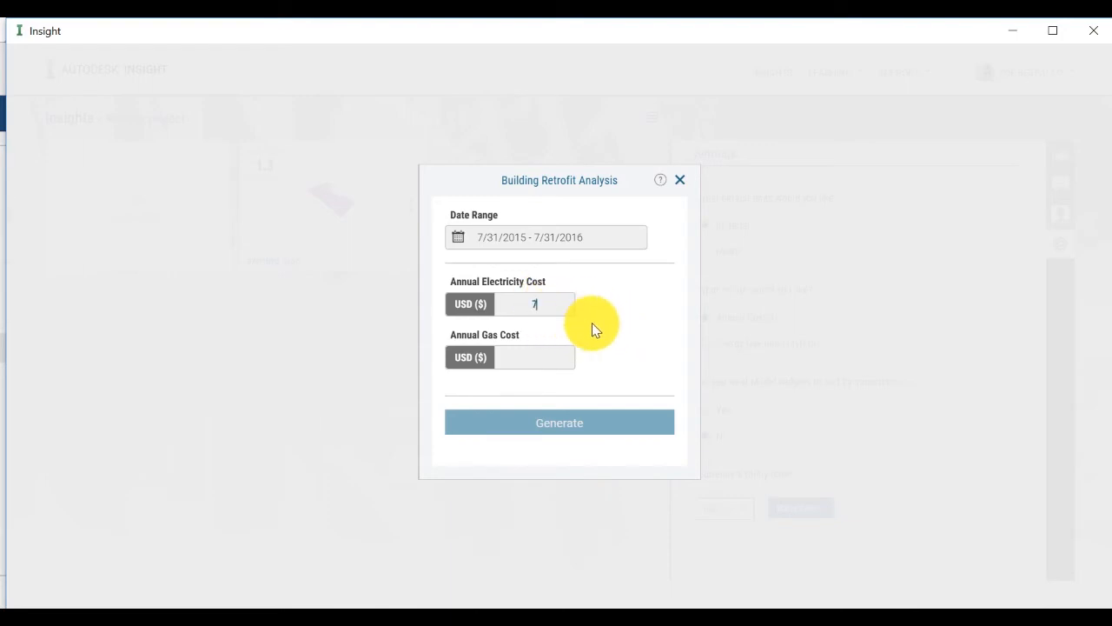
type("5000")
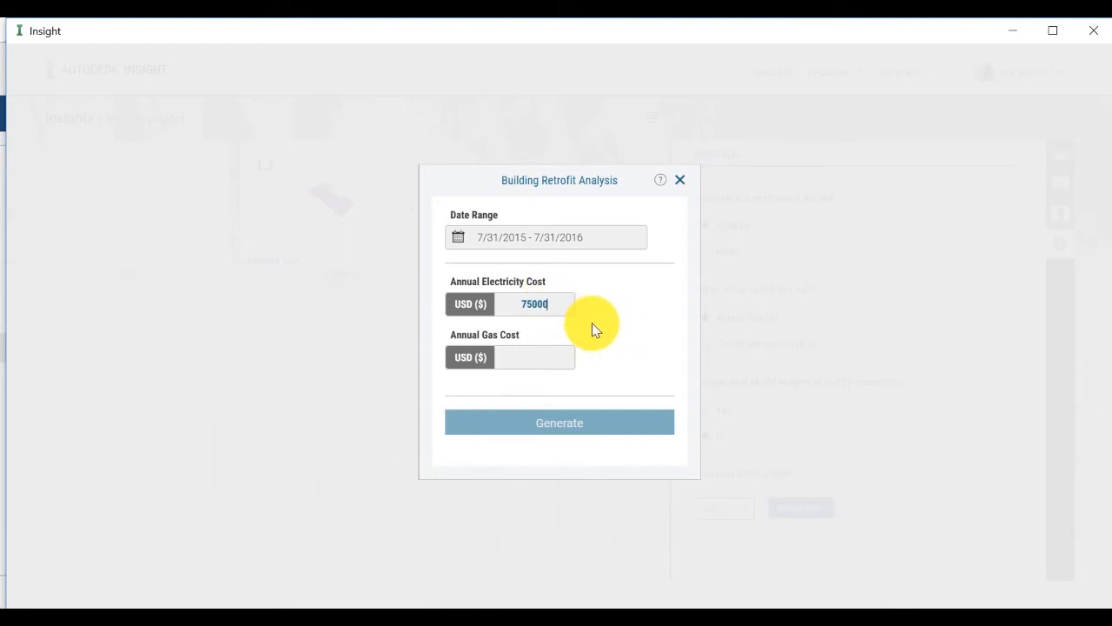
left_click(536, 356)
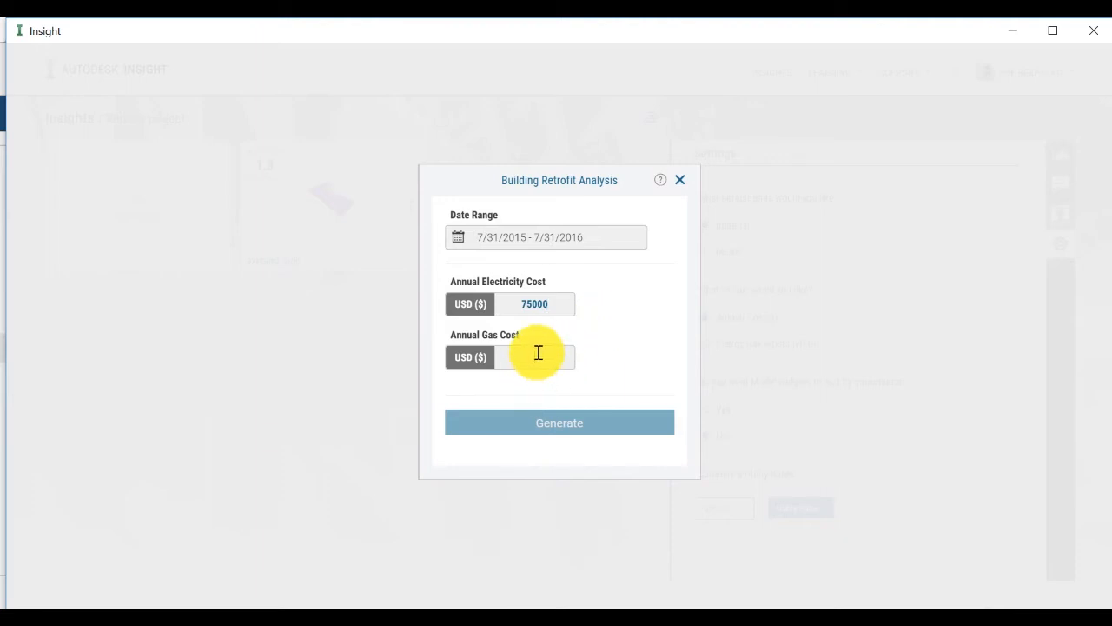
type("1")
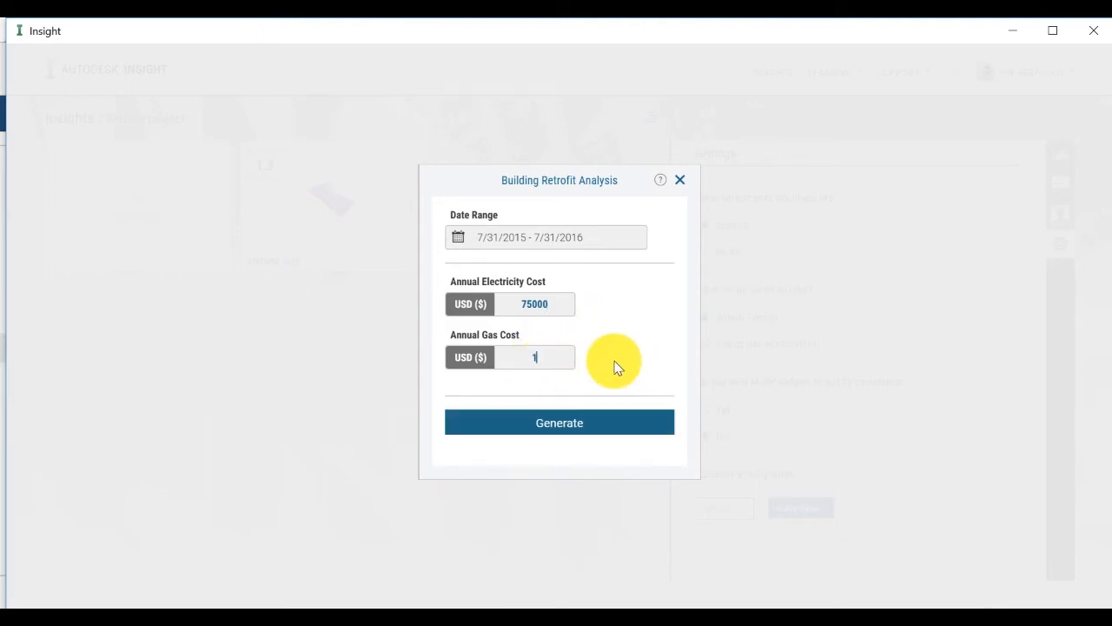
type("8000")
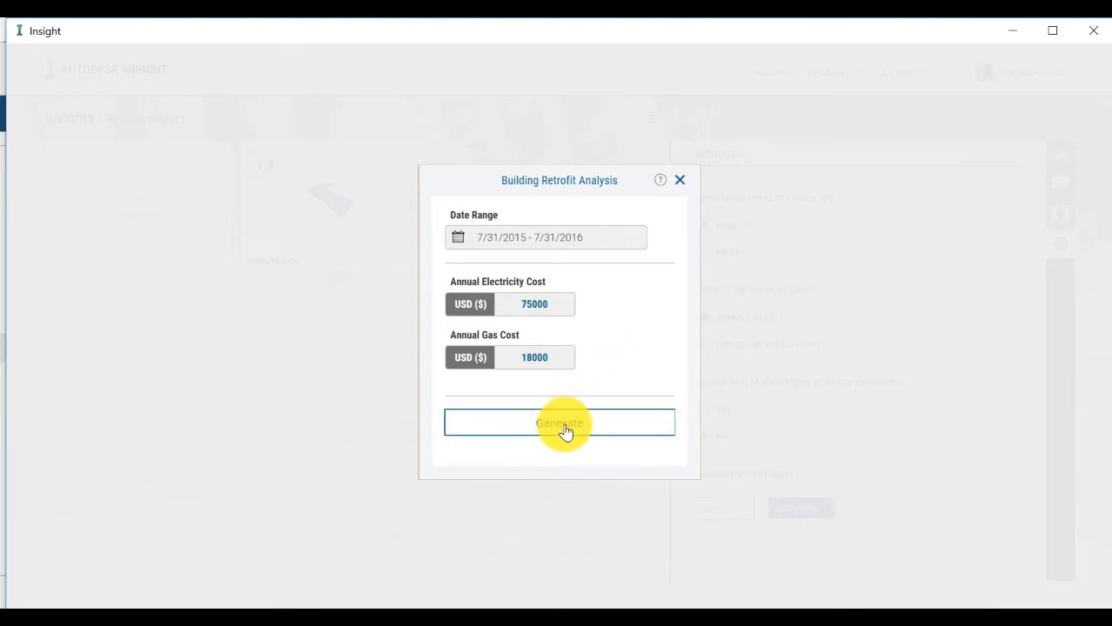
left_click(559, 422)
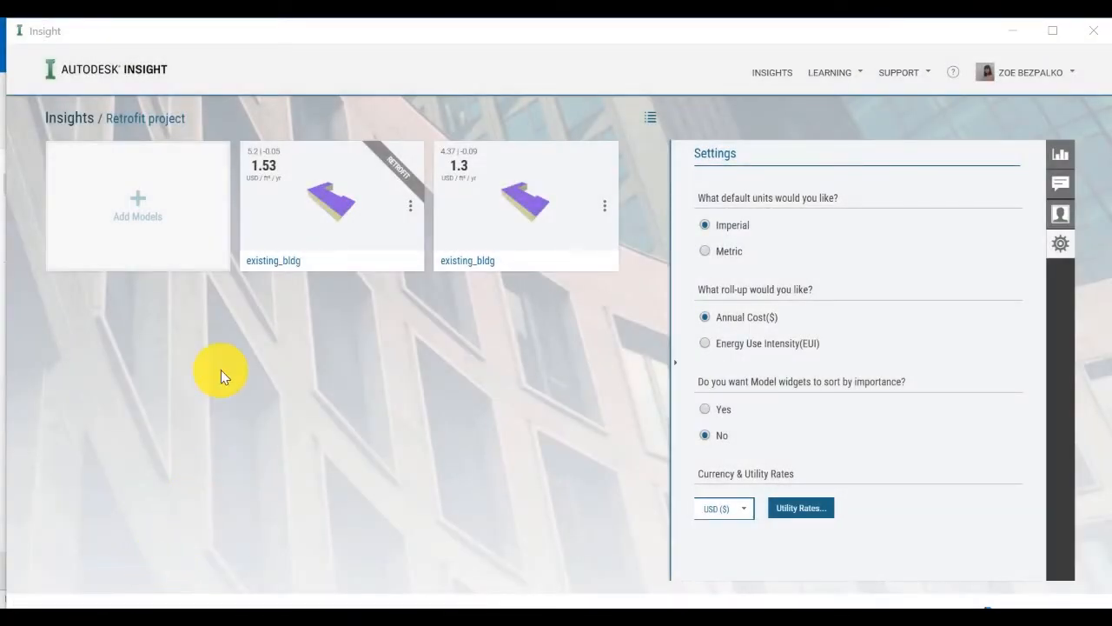
mouse_move(448, 177)
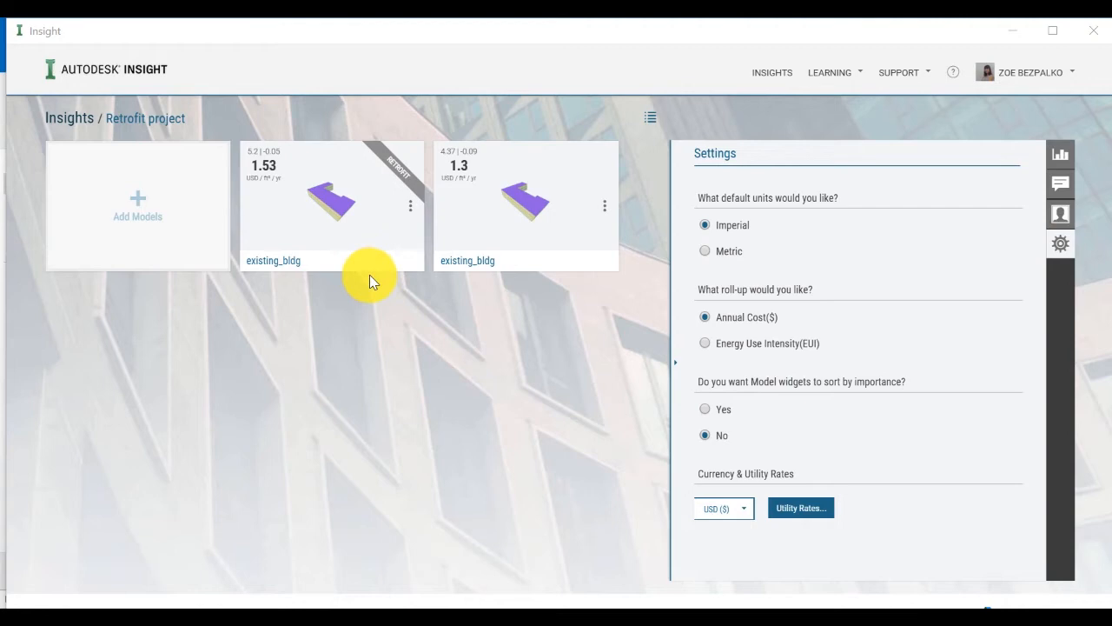
mouse_move(252, 243)
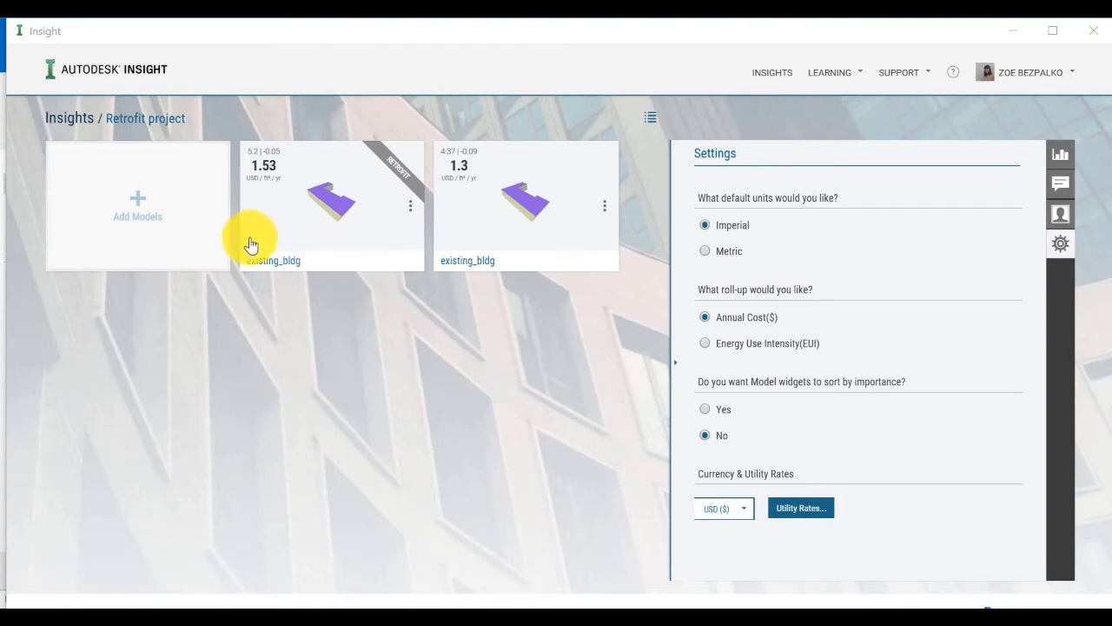
mouse_move(334, 268)
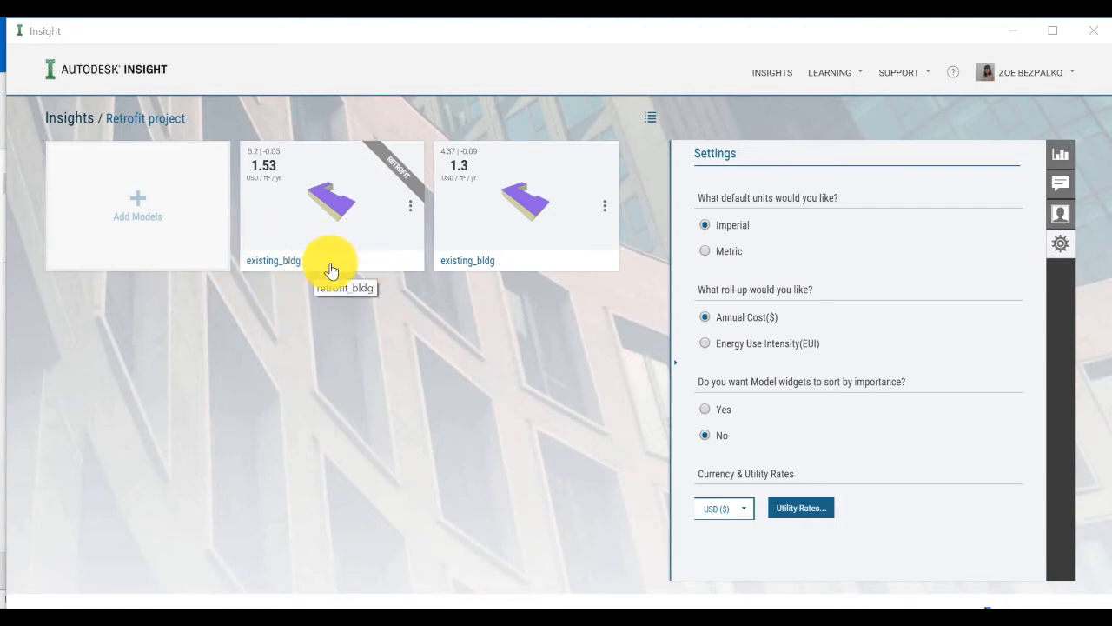
mouse_move(465, 254)
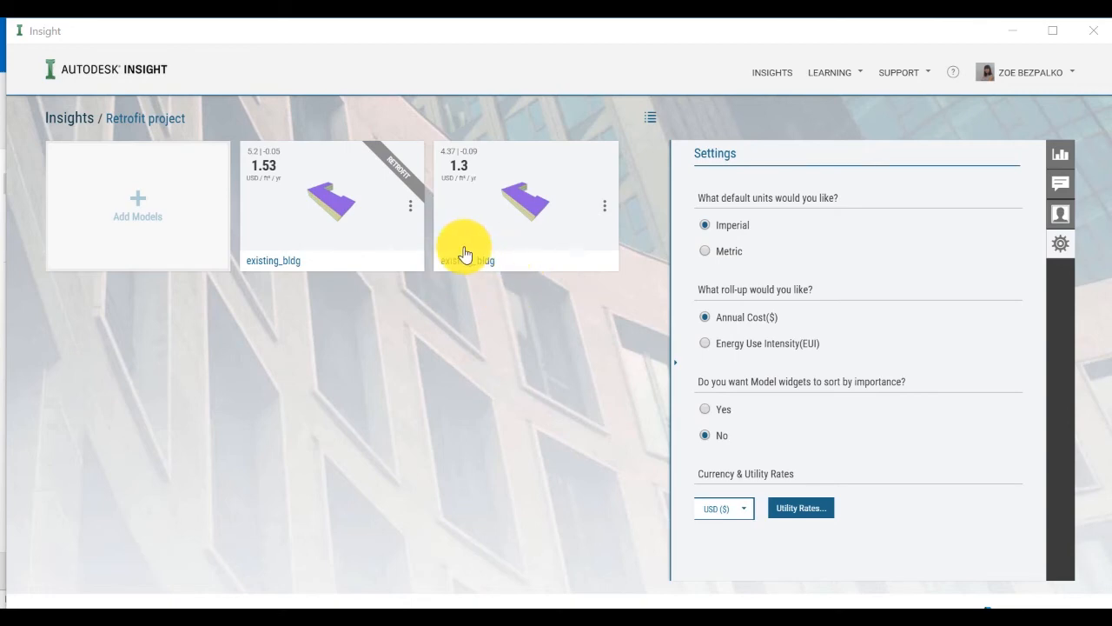
mouse_move(414, 236)
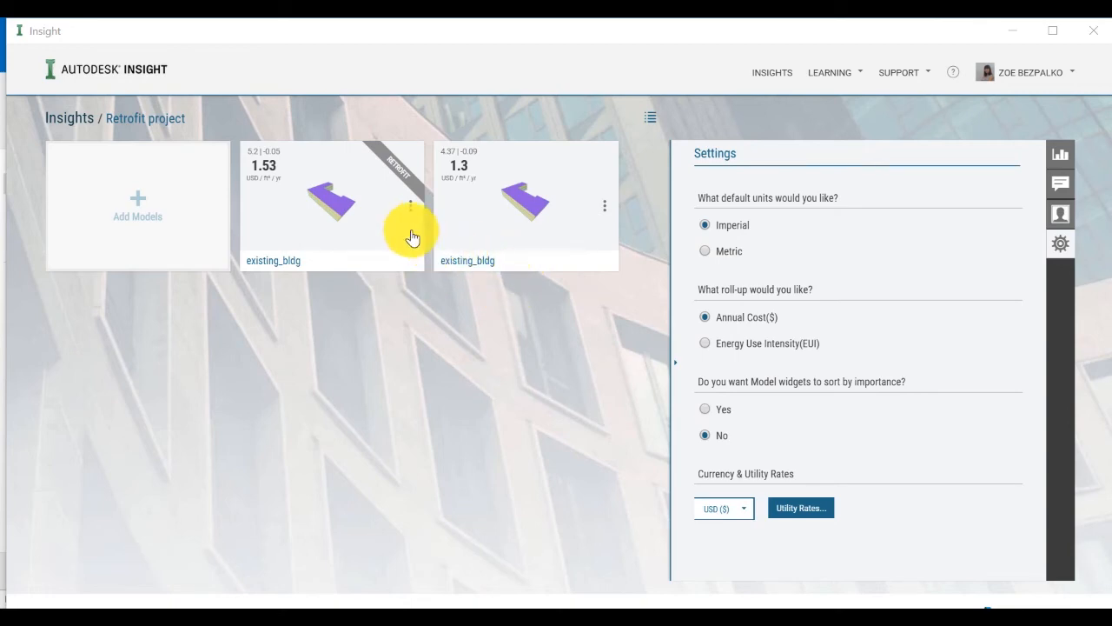
mouse_move(413, 209)
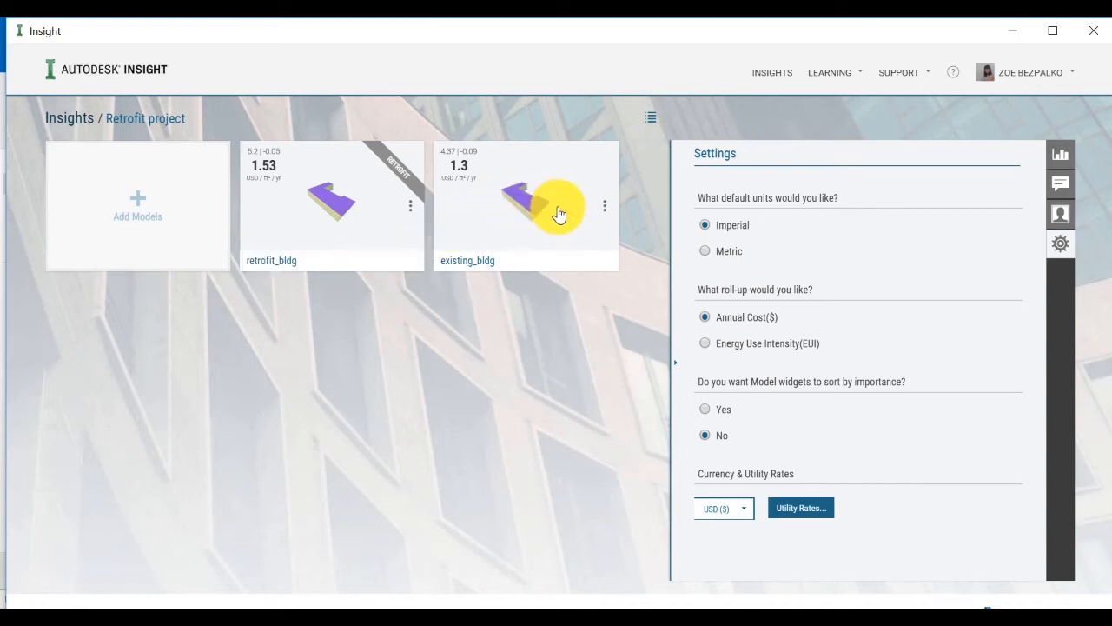
mouse_move(1060, 154)
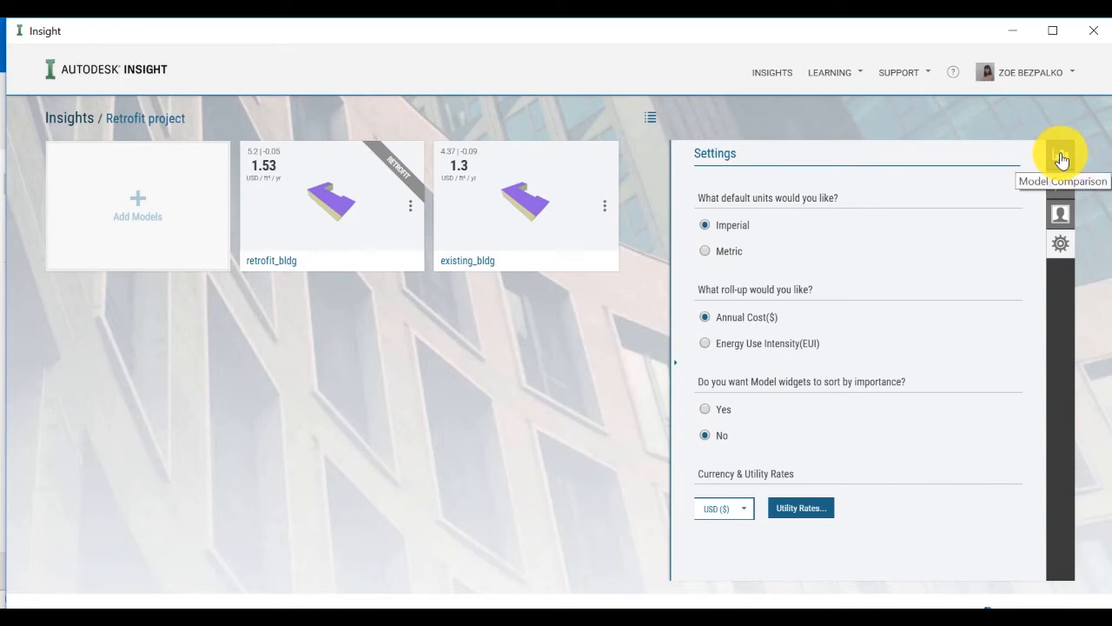
Step: Show the Model Comparison chart of retrofit_bldg and existing_bldg cost ranges
left_click(1060, 152)
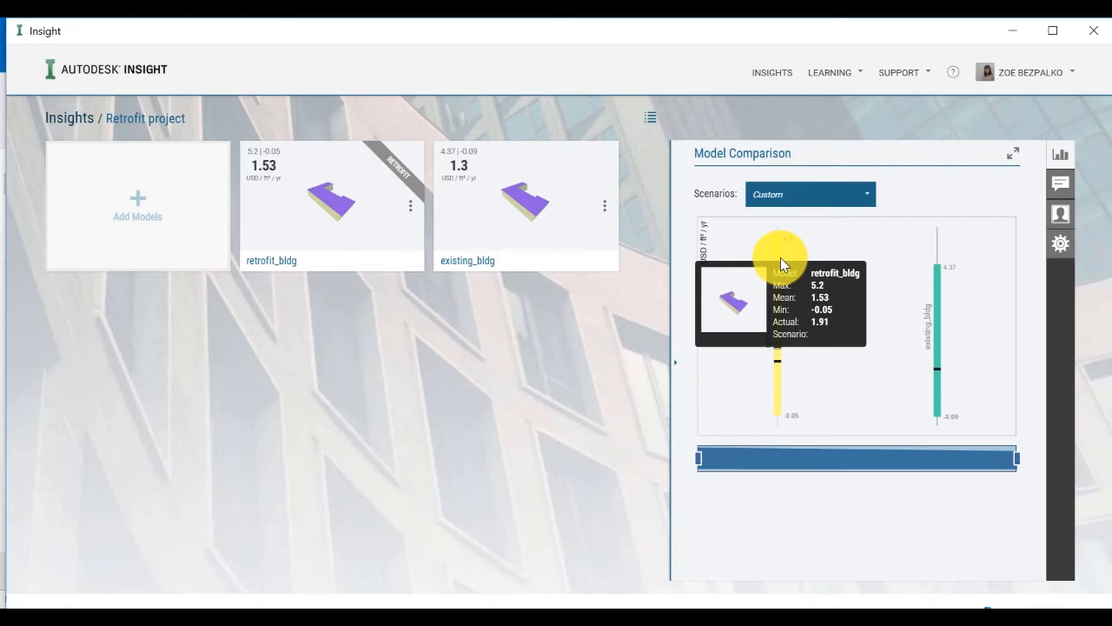
mouse_move(782, 264)
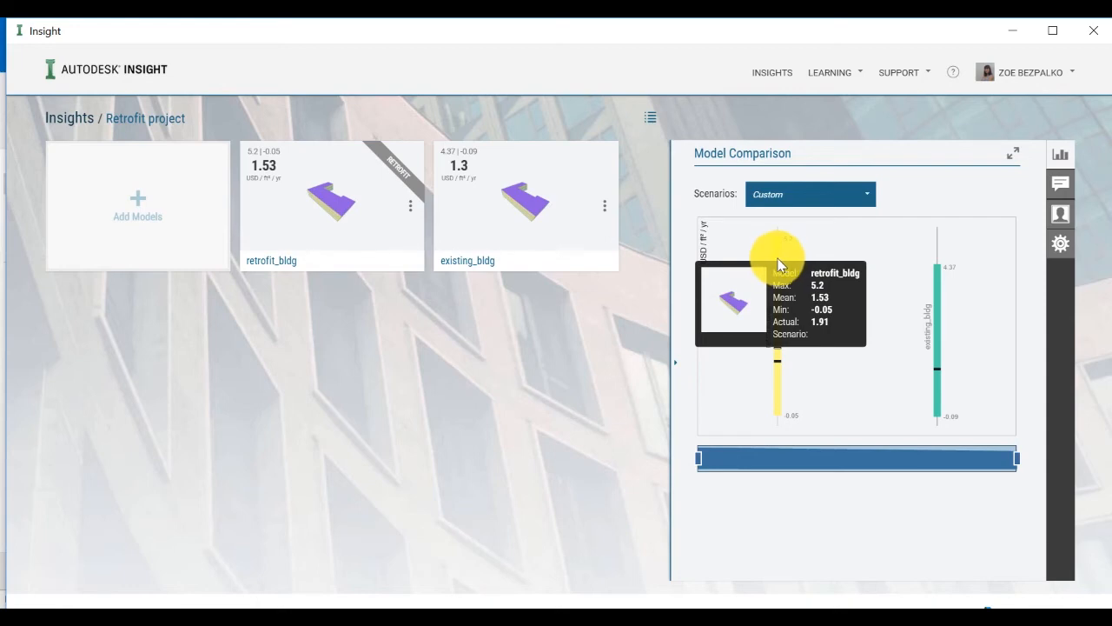
mouse_move(539, 360)
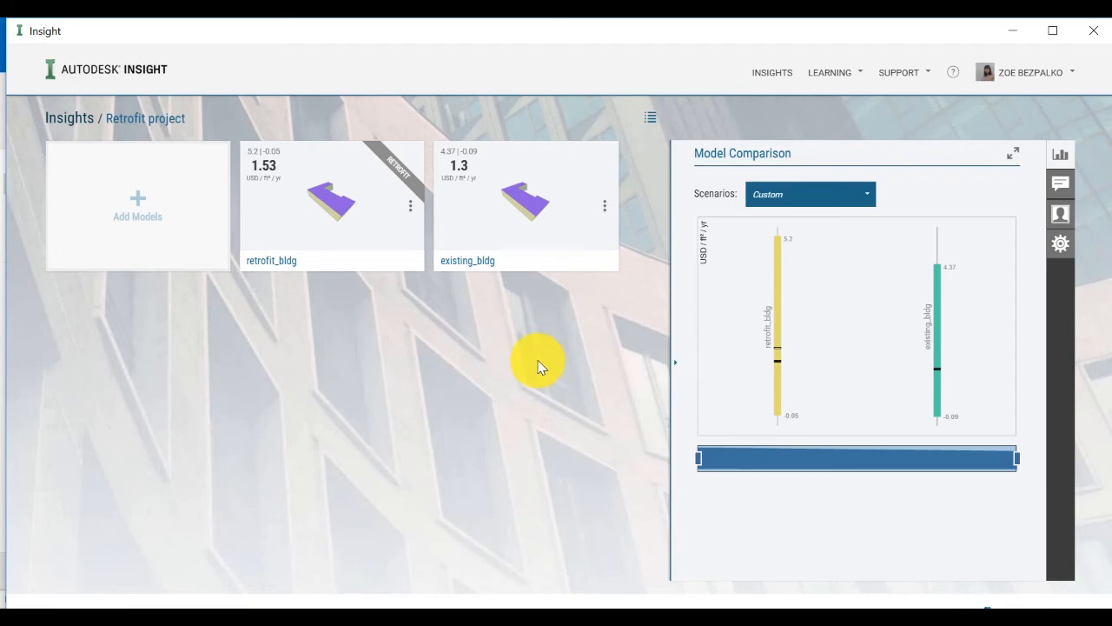
mouse_move(536, 365)
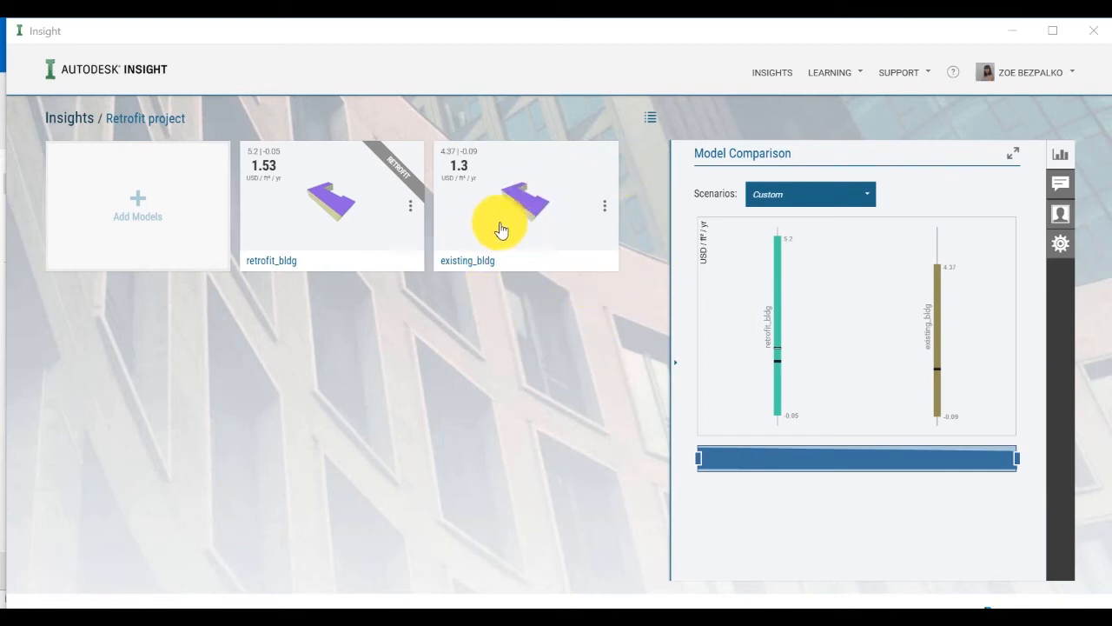
Step: Raise existing_bldg's Lighting Efficiency, dropping its cost from 1.30 to 1.04 USD/ft²/yr
left_click(524, 205)
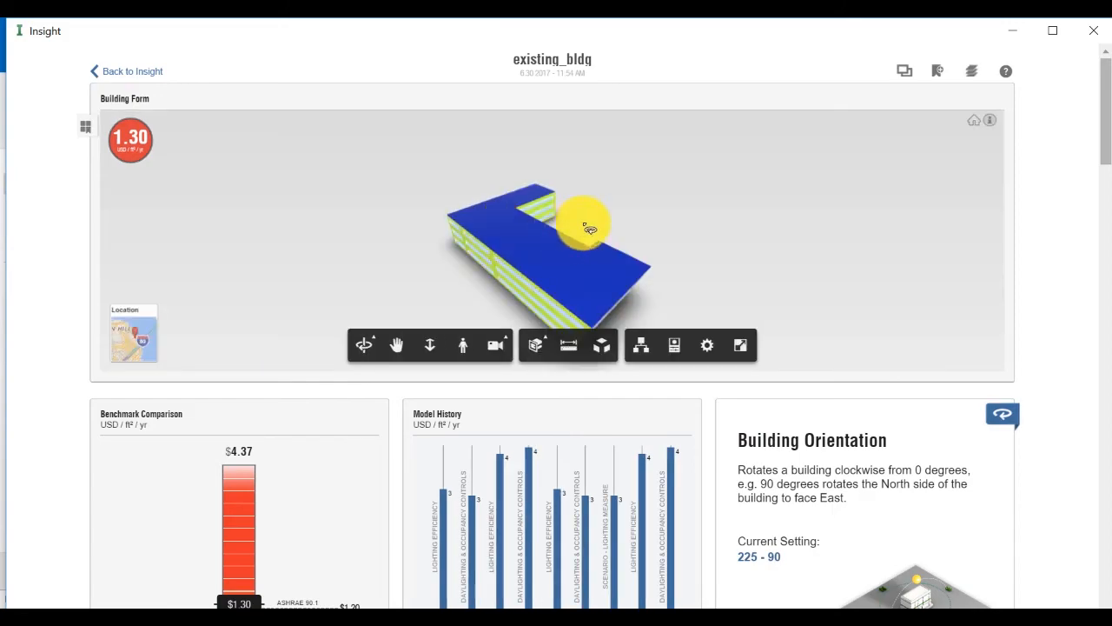
scroll("down", 3)
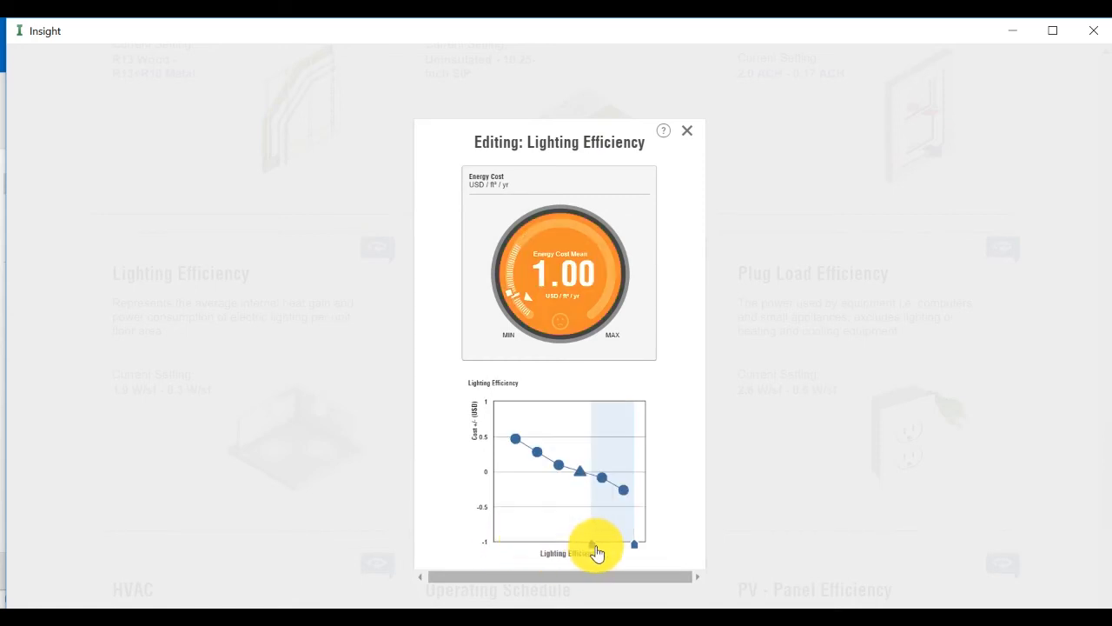
left_click_drag(594, 542, 612, 542)
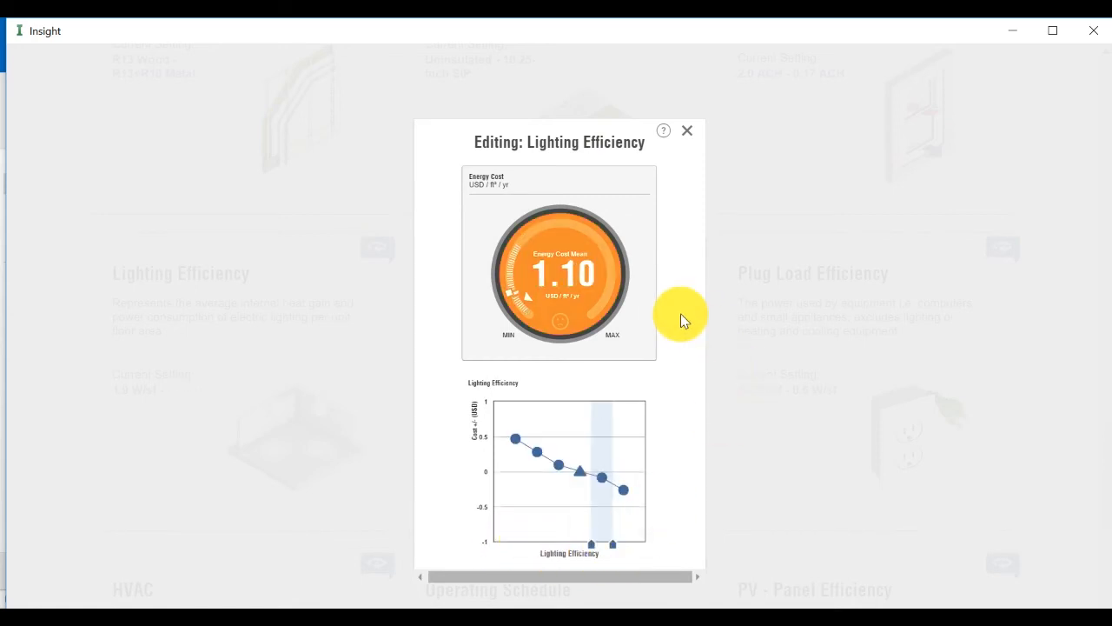
mouse_move(830, 327)
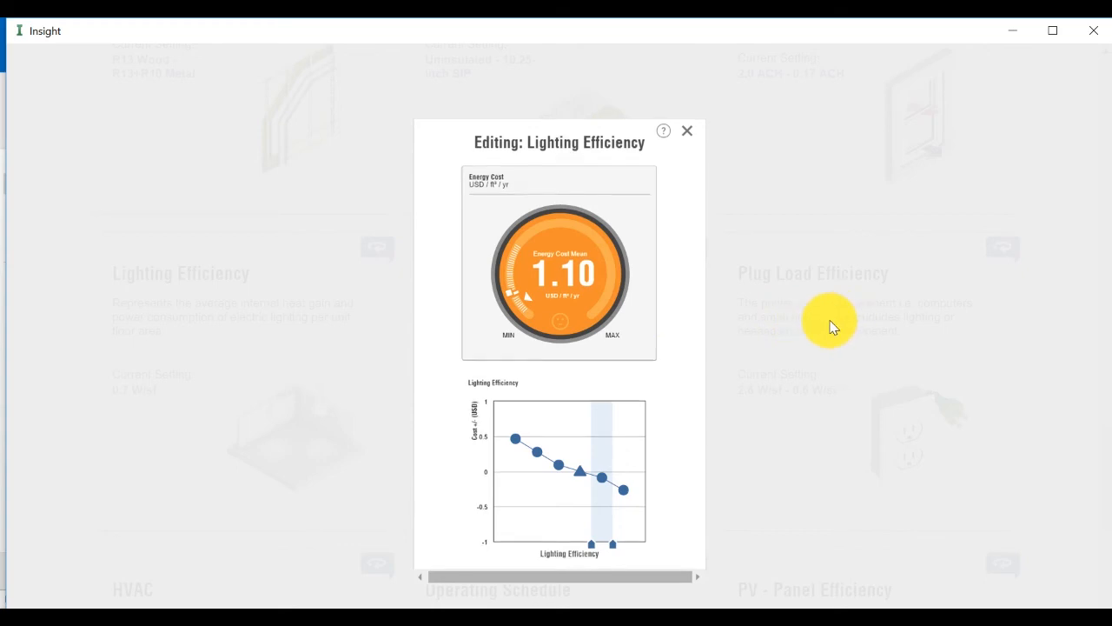
left_click(686, 131)
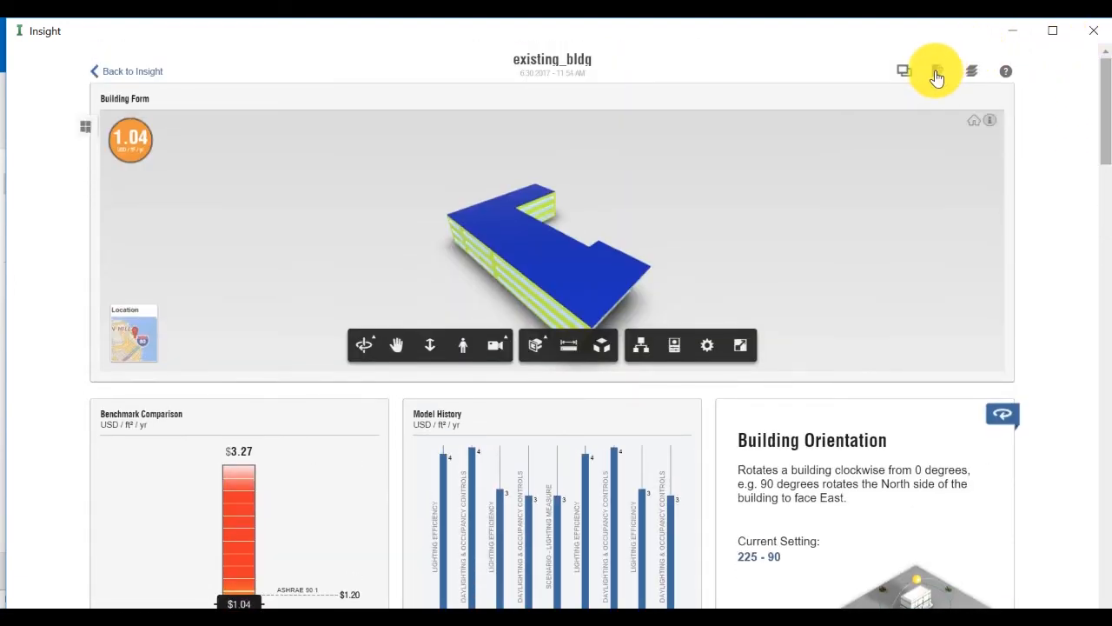
Step: Save the 1.04 settings as a scenario and show the scenario comparison for existing_bldg
left_click(936, 70)
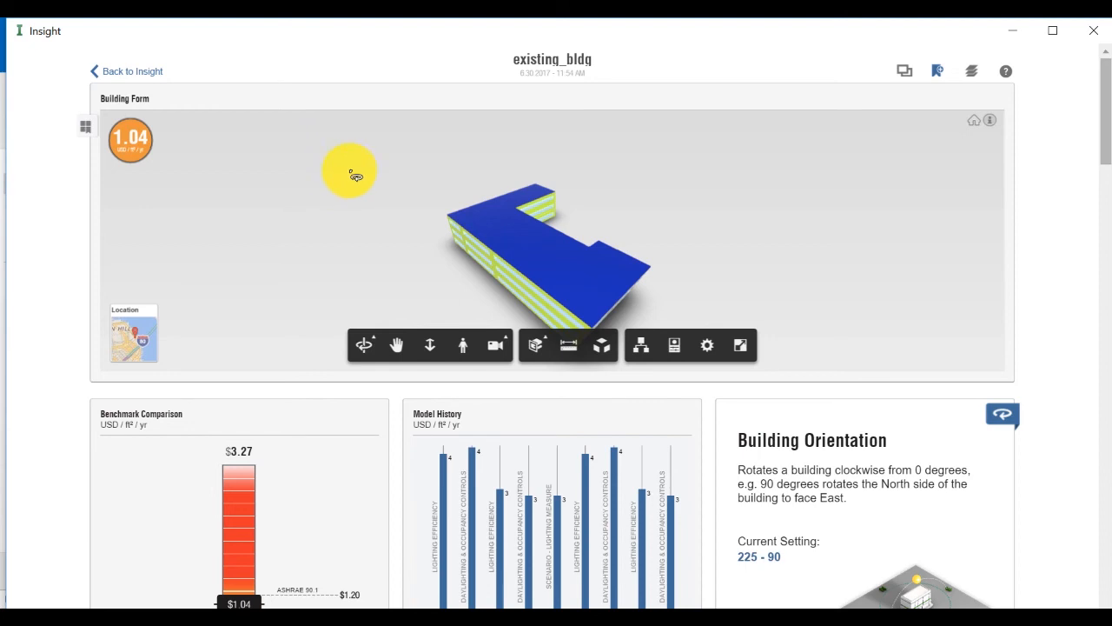
mouse_move(904, 69)
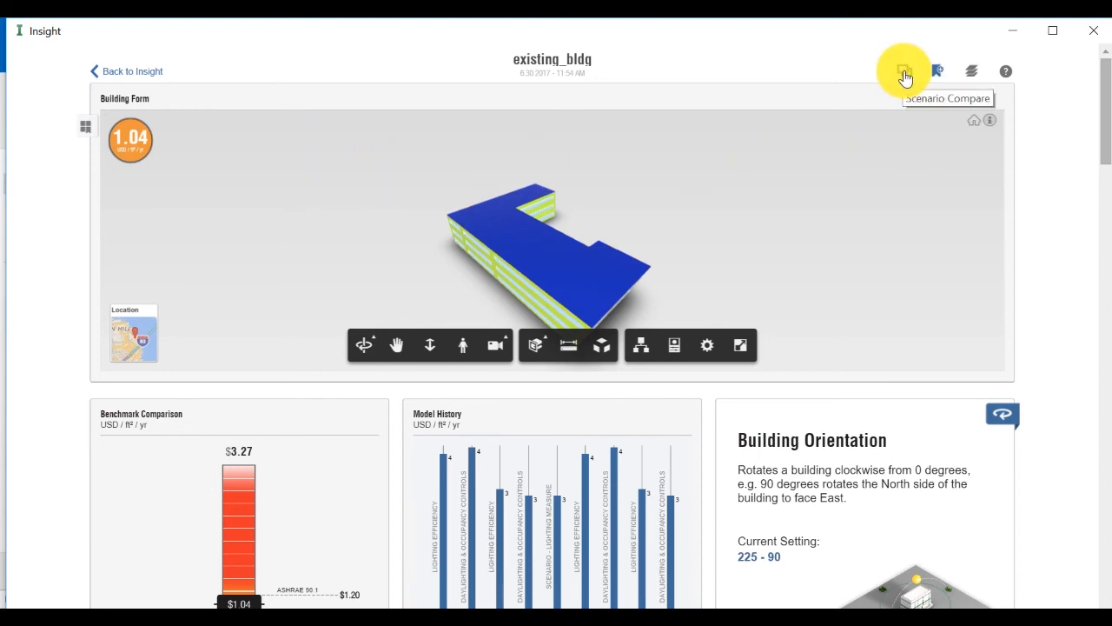
left_click(904, 70)
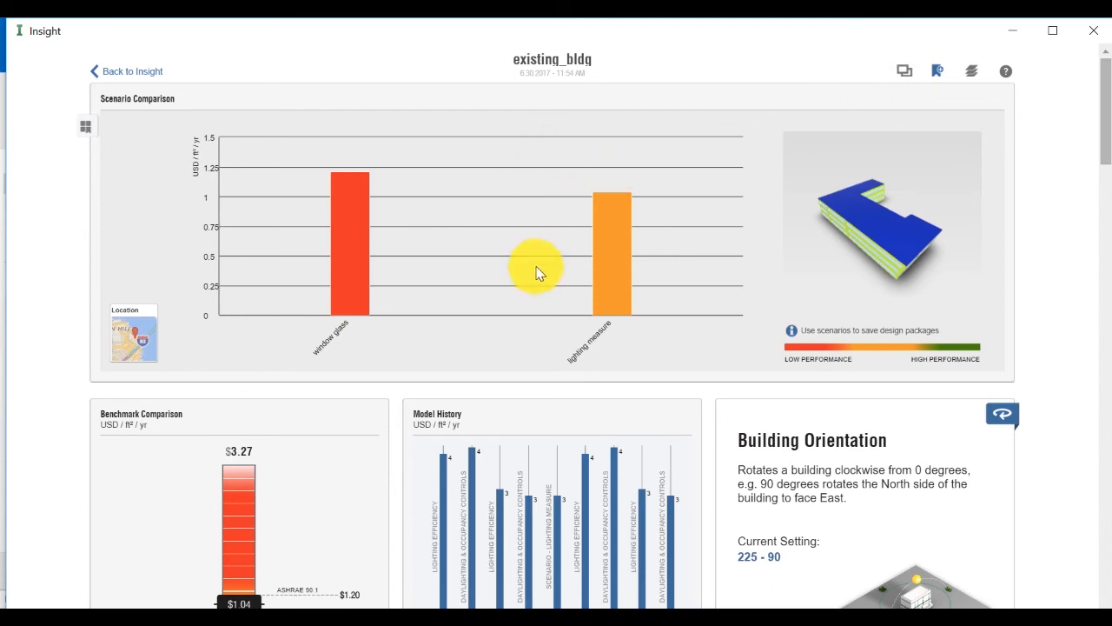
mouse_move(287, 285)
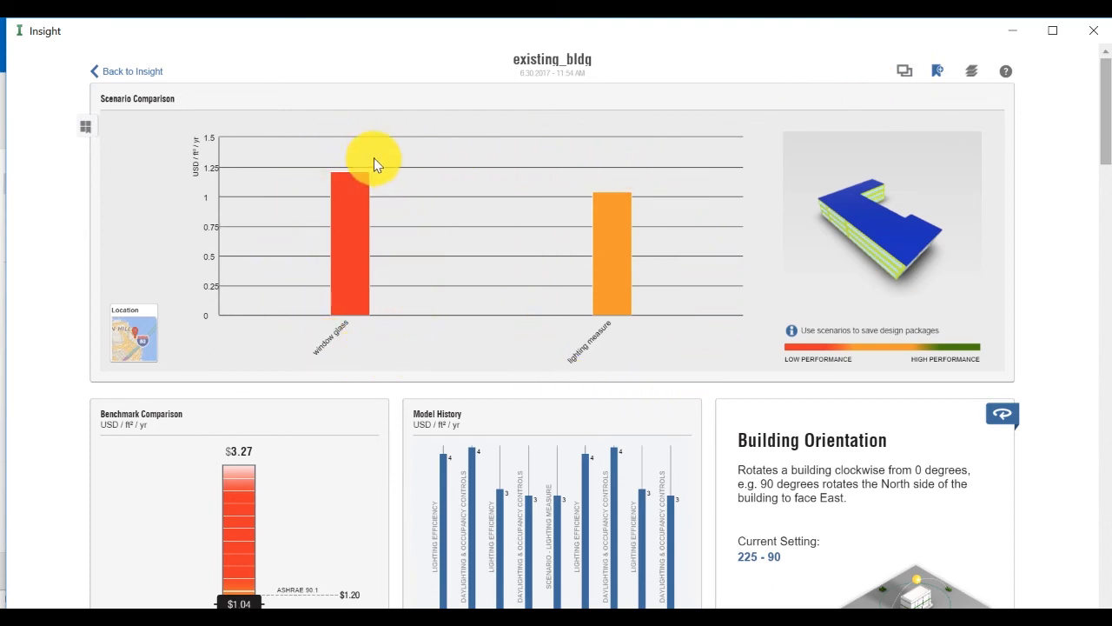
mouse_move(565, 258)
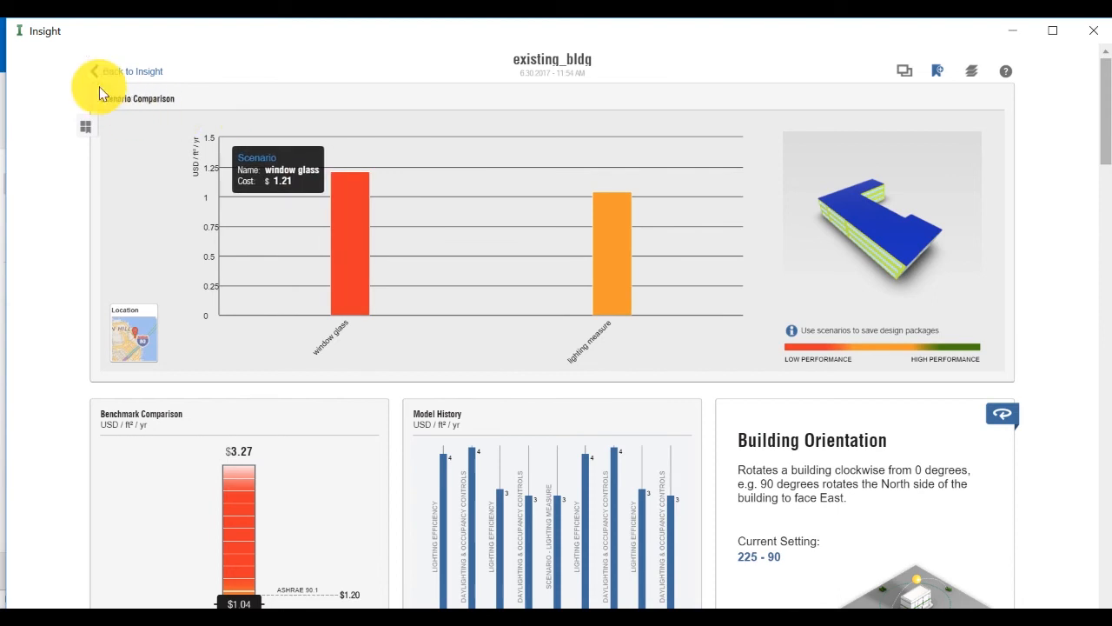
mouse_move(121, 78)
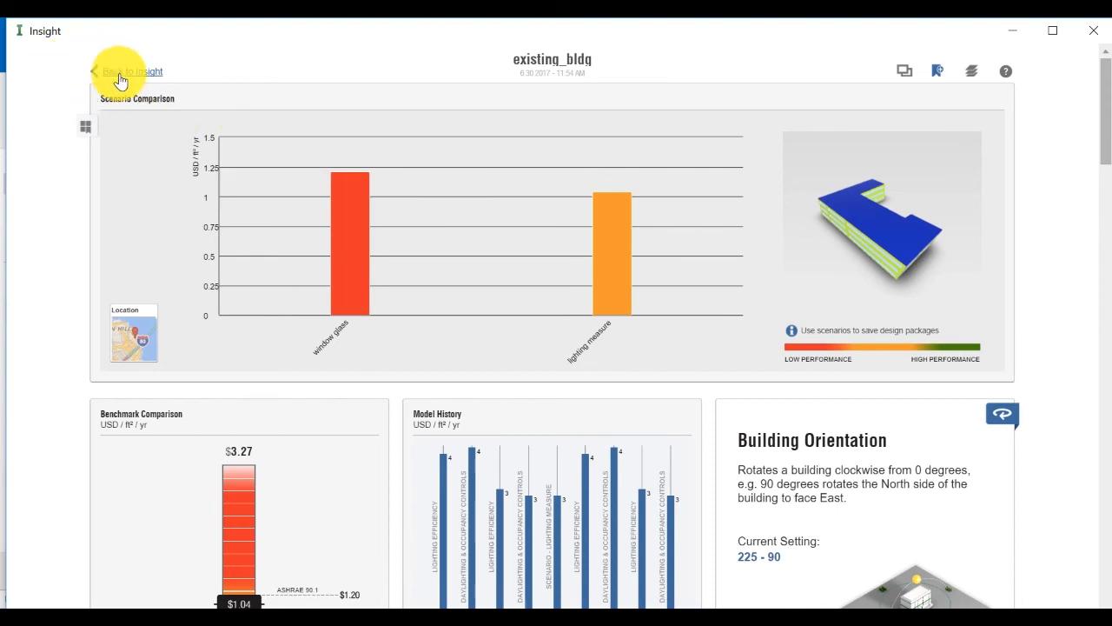
Step: Return to the Retrofit project's model dashboard
left_click(130, 71)
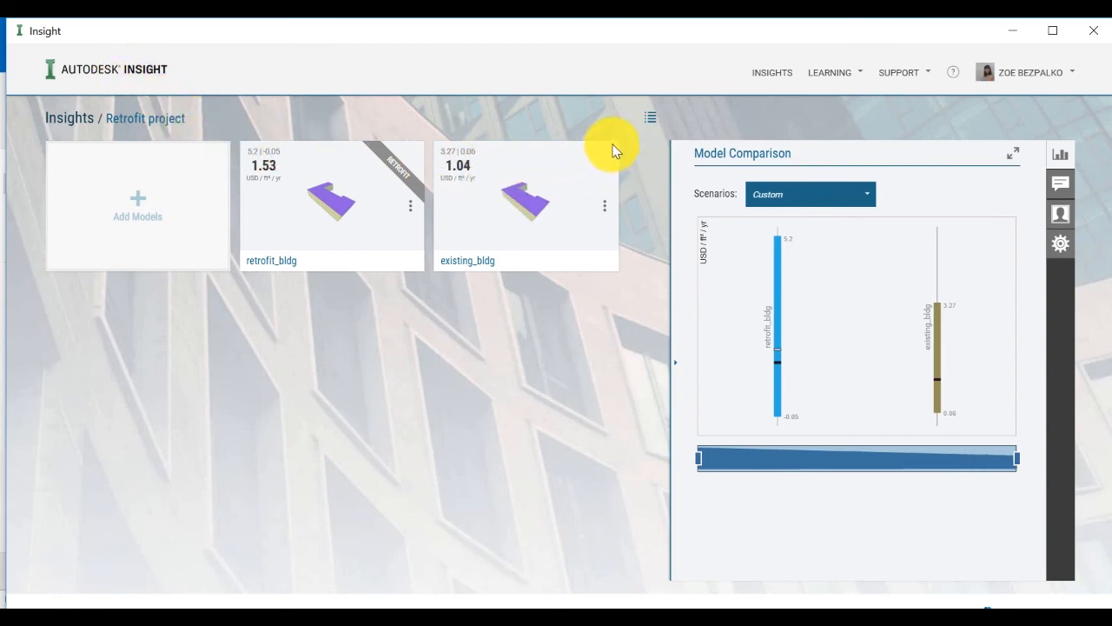
Step: Select existing_bldg and list its scenarios, including lighting measure, for comparison
left_click(524, 205)
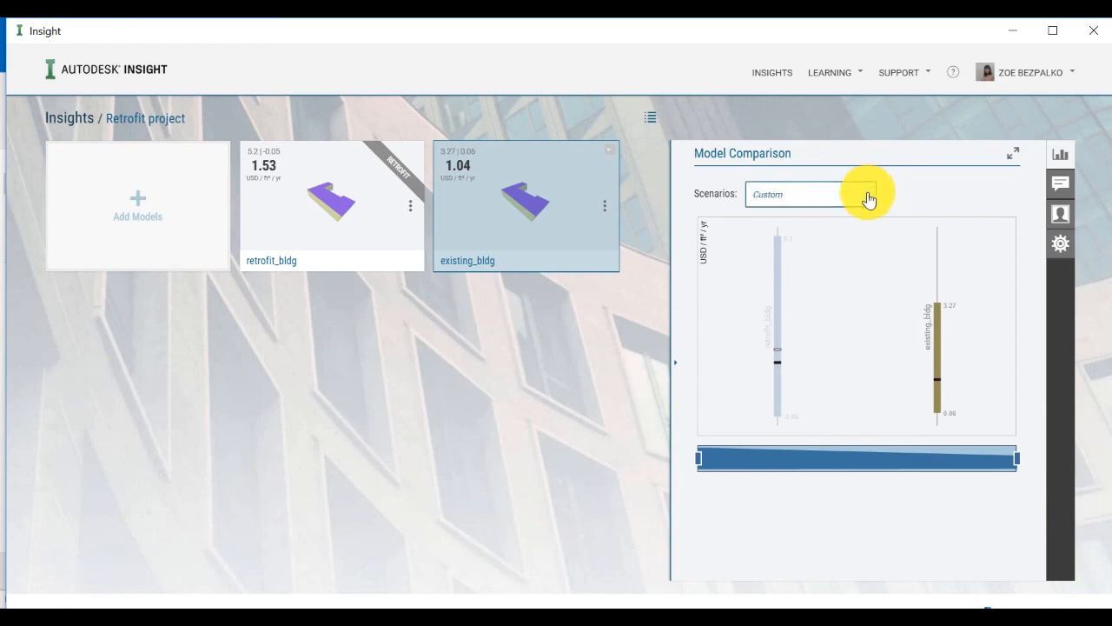
left_click(865, 194)
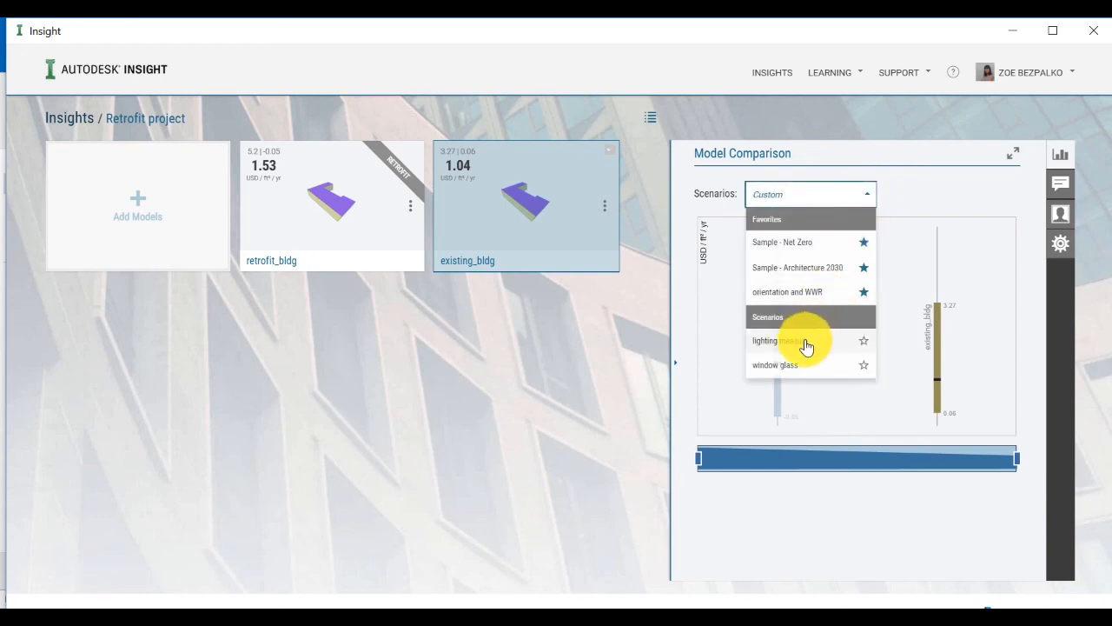
Step: Apply the lighting measure scenario to existing_bldg and compare it against retrofit_bldg in the chart
left_click(782, 339)
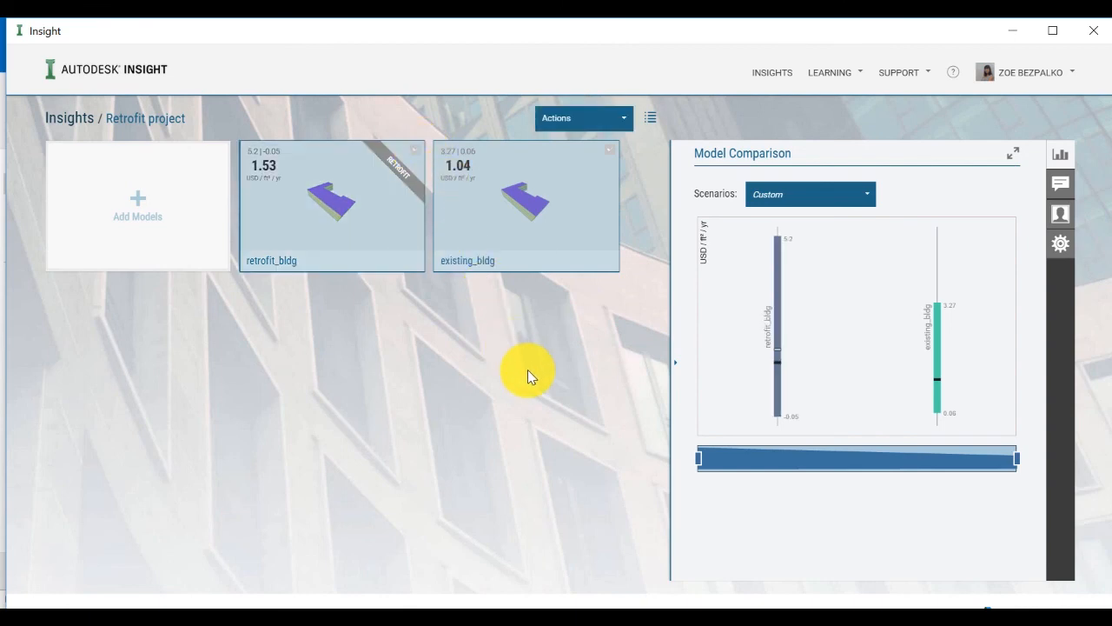
mouse_move(744, 359)
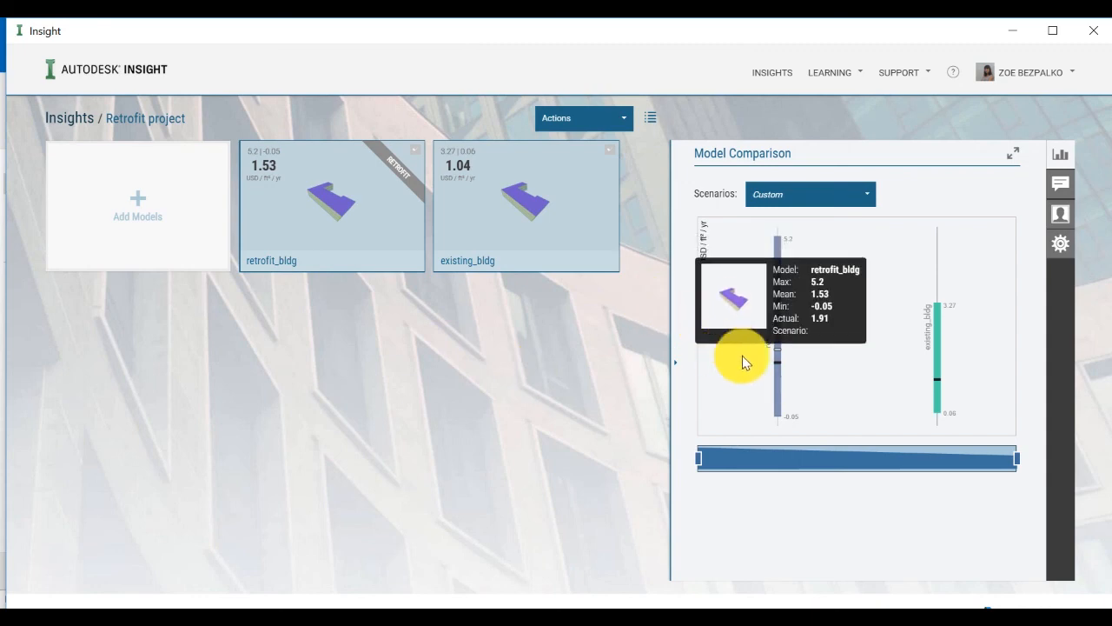
mouse_move(778, 371)
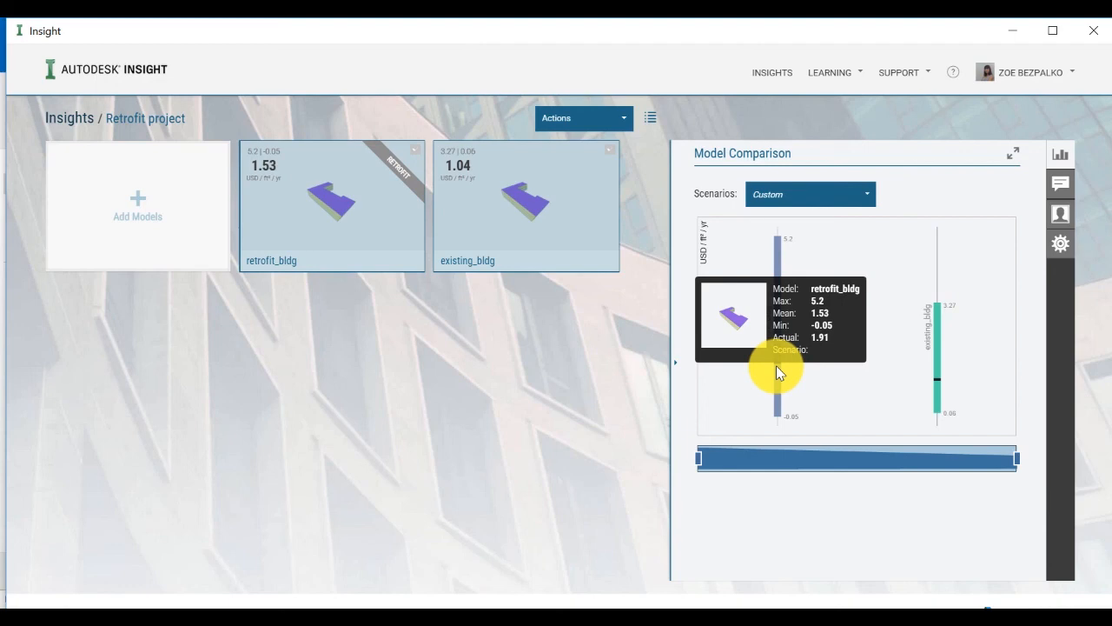
mouse_move(938, 382)
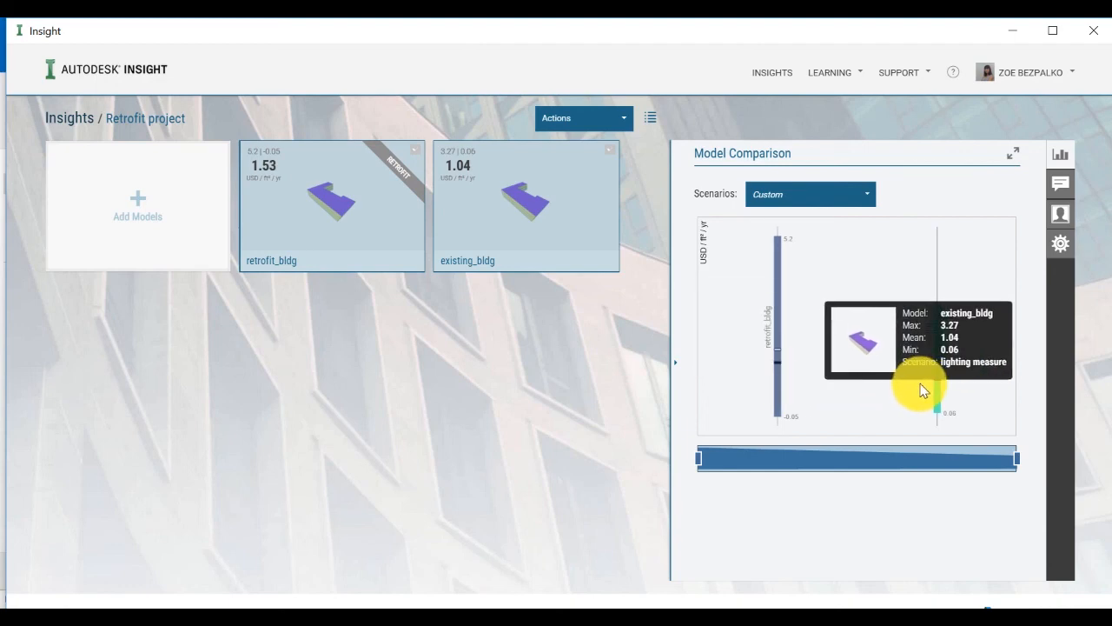